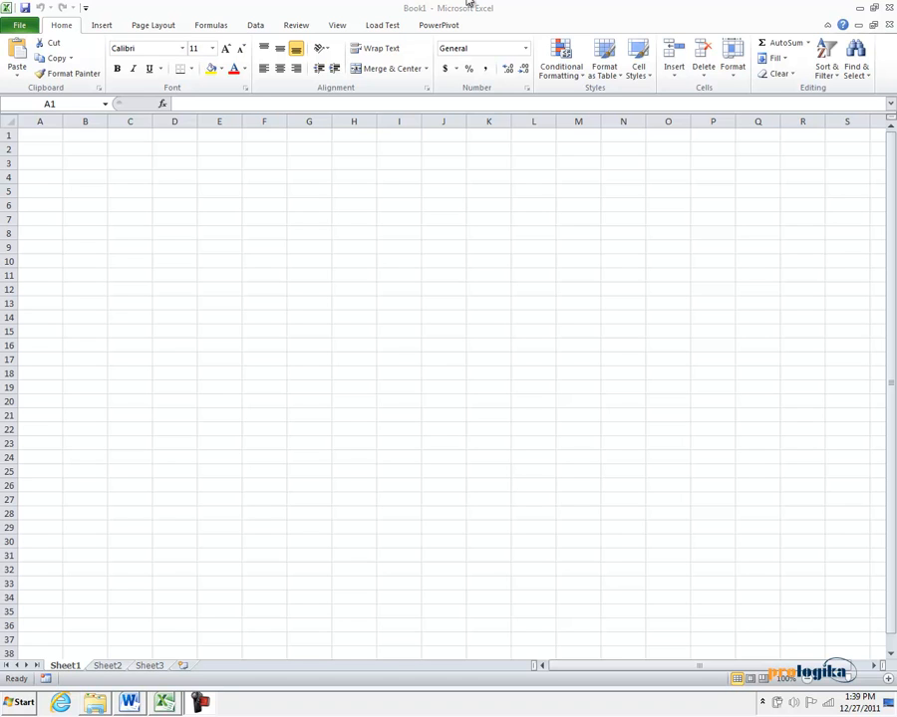
Step: Save the new blank workbook in Documents as Adventure Works.xlsx
left_click(18, 24)
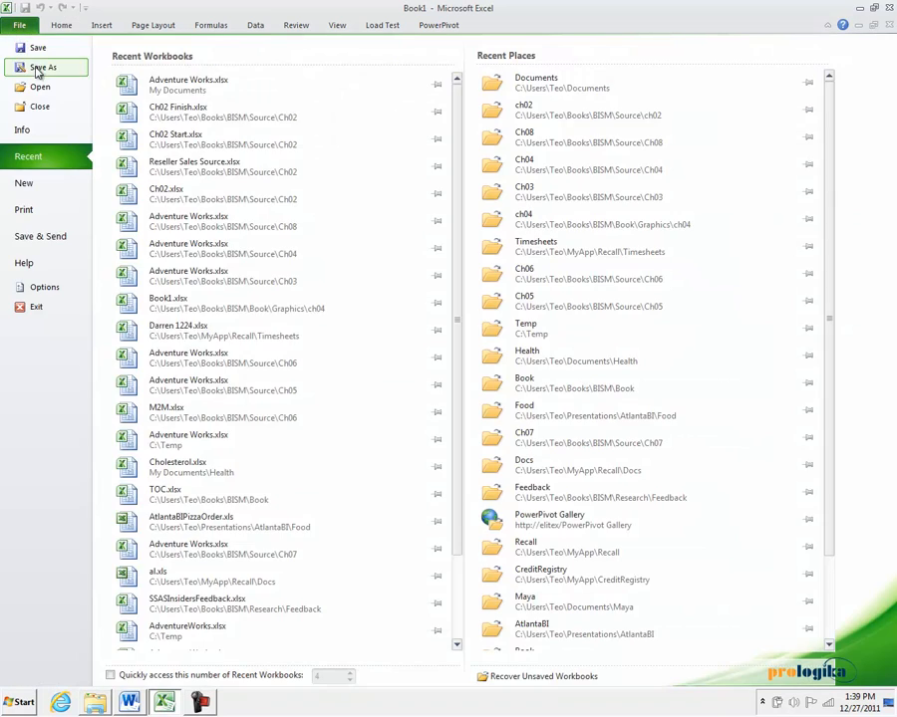
left_click(44, 68)
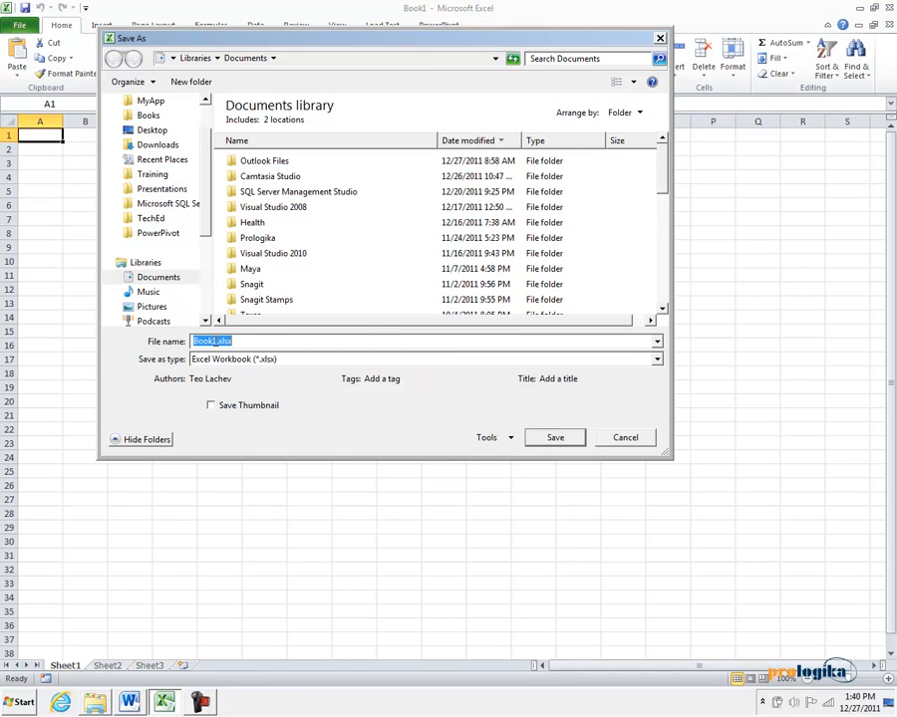
type("Adventure Works")
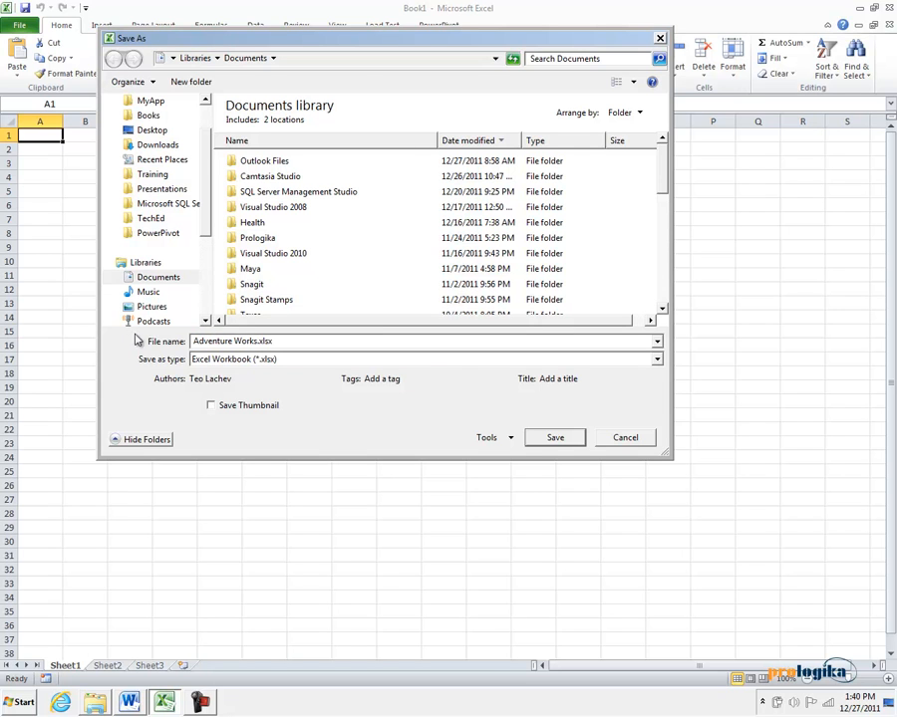
left_click(554, 438)
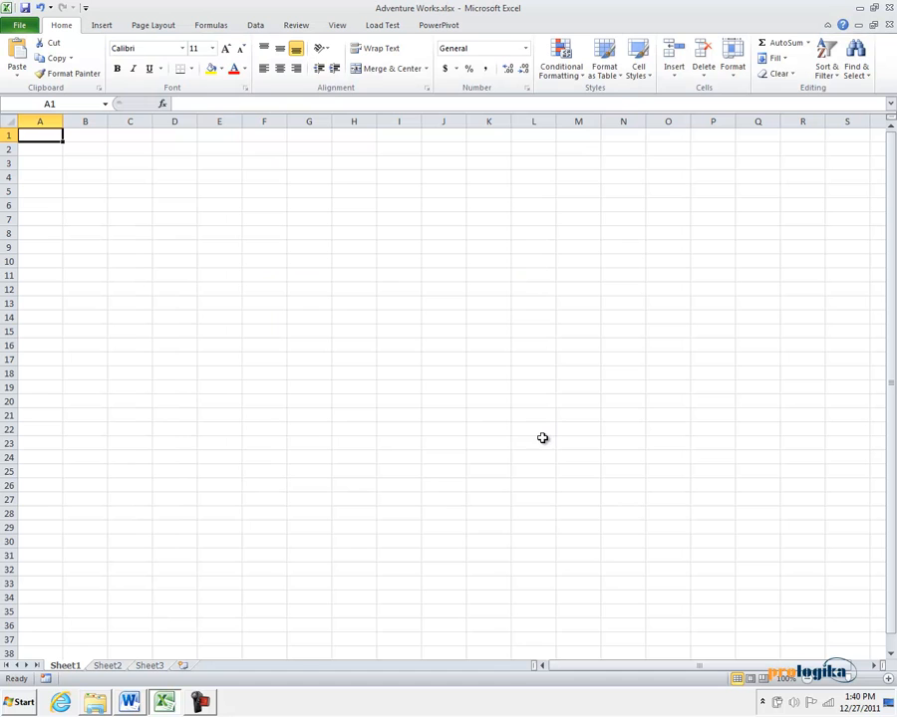
Step: Launch the empty PowerPivot window from the PowerPivot ribbon
left_click(438, 24)
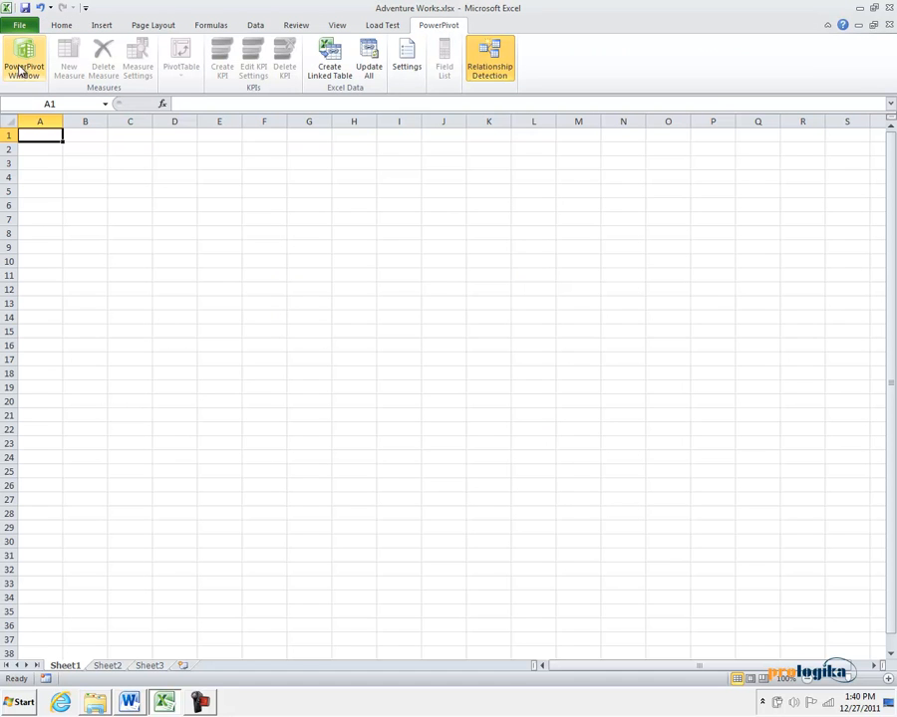
left_click(24, 60)
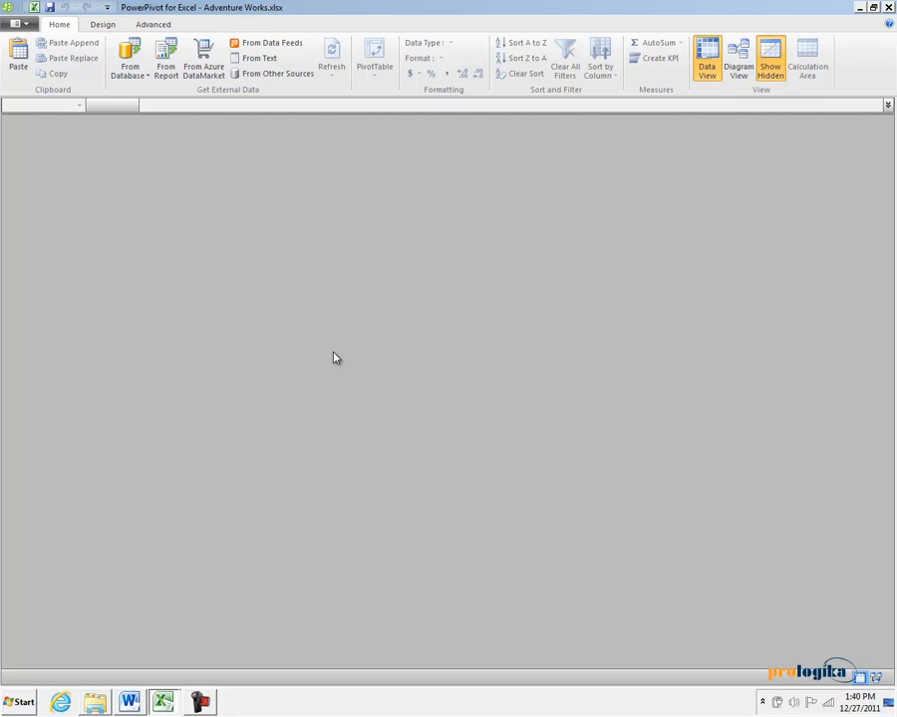
mouse_move(201, 187)
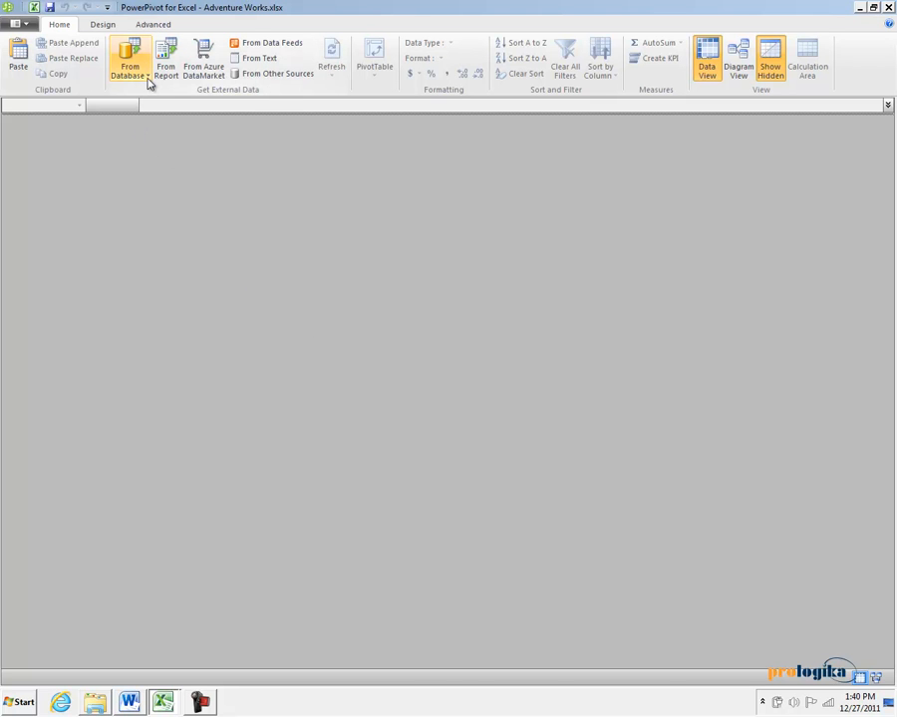
mouse_move(130, 60)
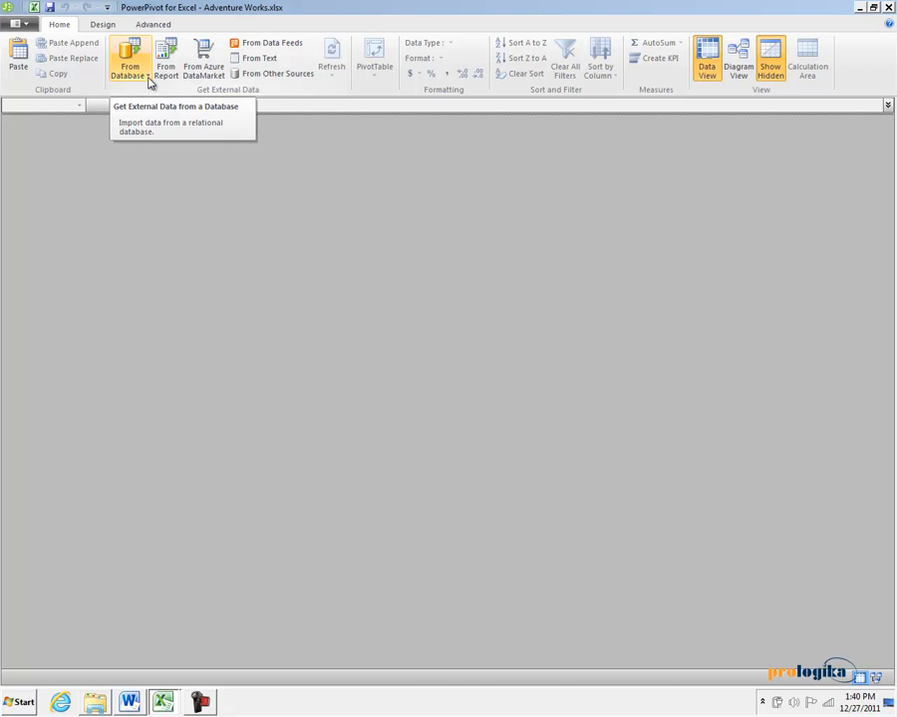
Step: Start a SQL Server import named AdventureWorksDW pointing at server ELITE\R2
left_click(129, 59)
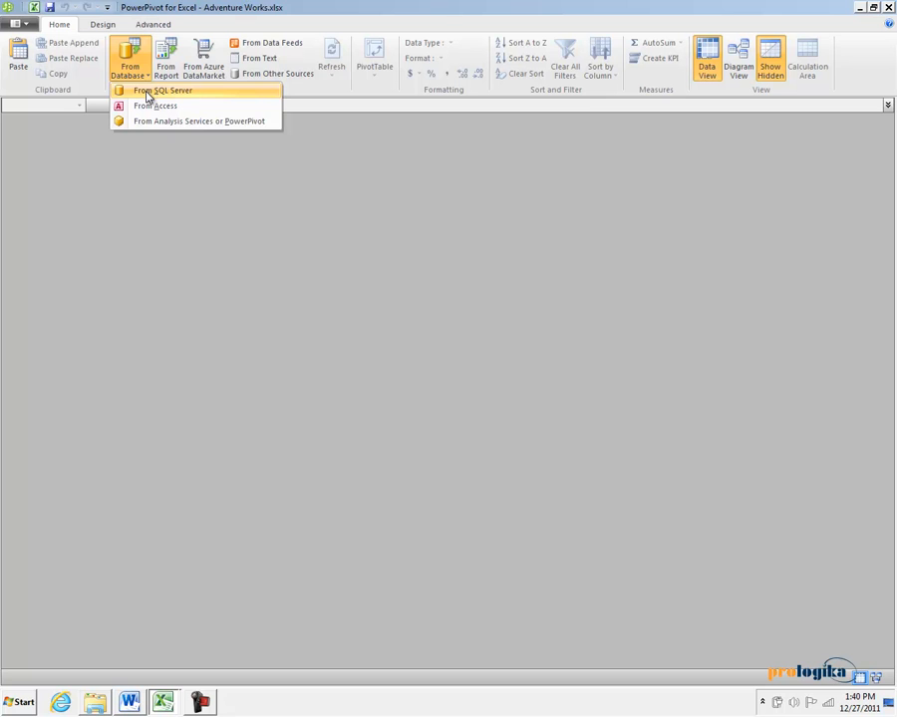
left_click(164, 92)
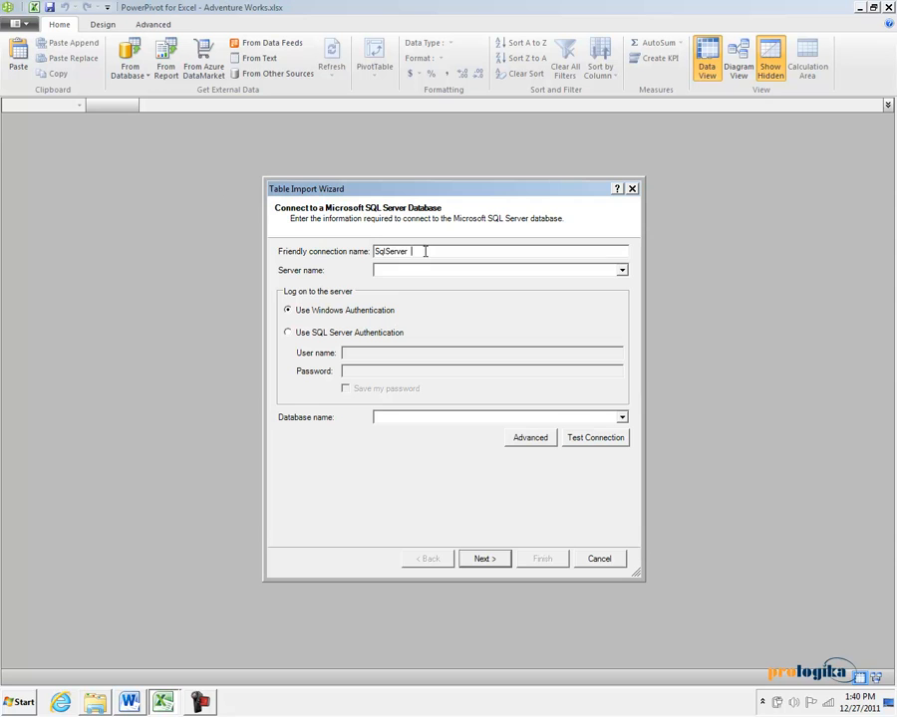
type("Avent")
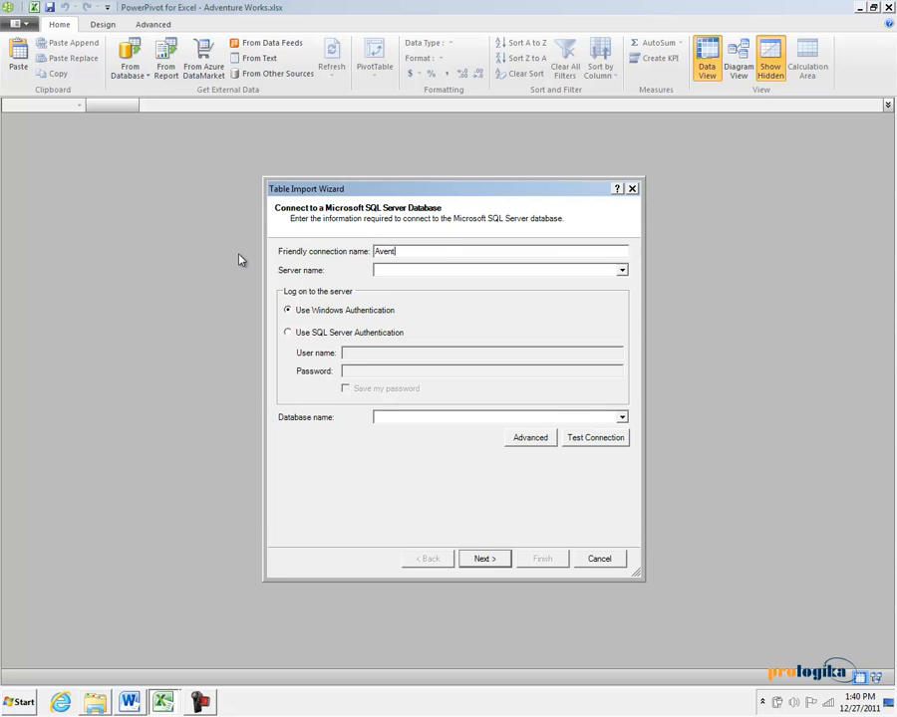
type("AdventureWorksDW")
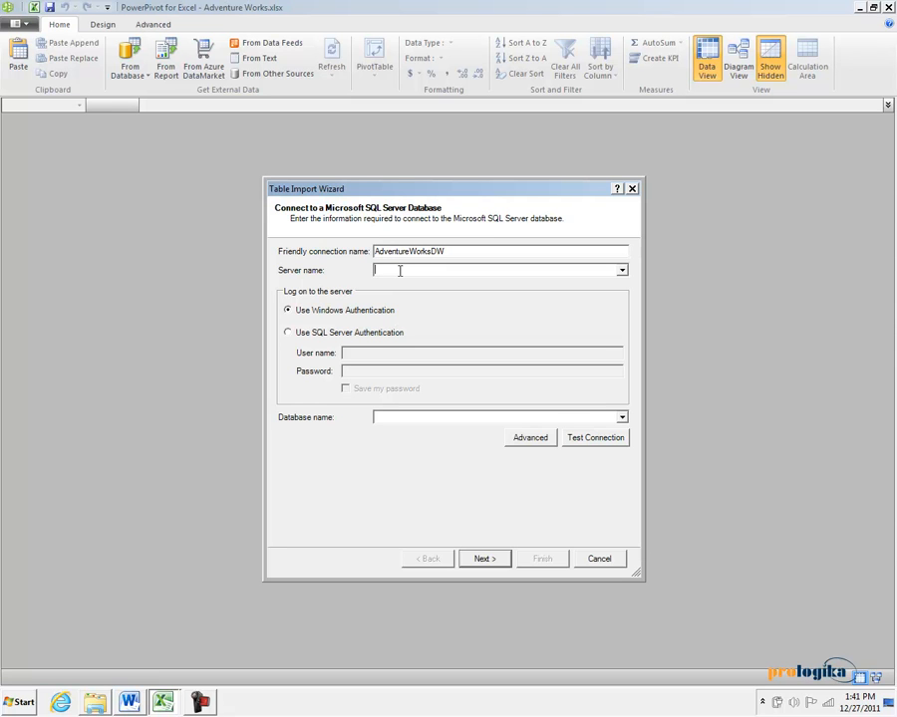
type("ELITE\\R2")
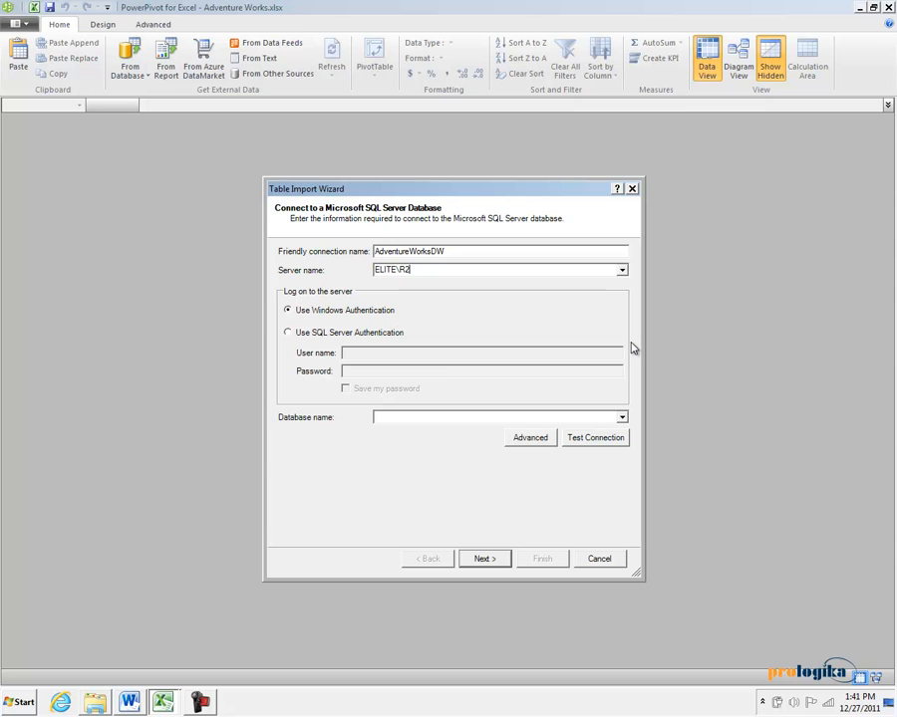
mouse_move(306, 325)
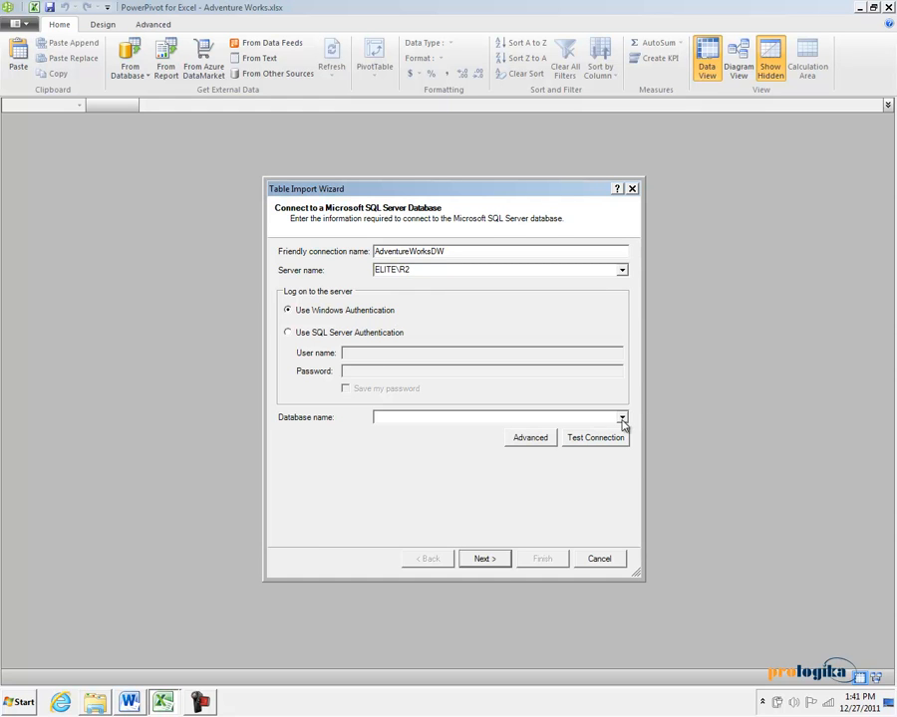
Step: Choose the AdventureWorksDW2008R2 database and confirm the connection test succeeds
left_click(622, 418)
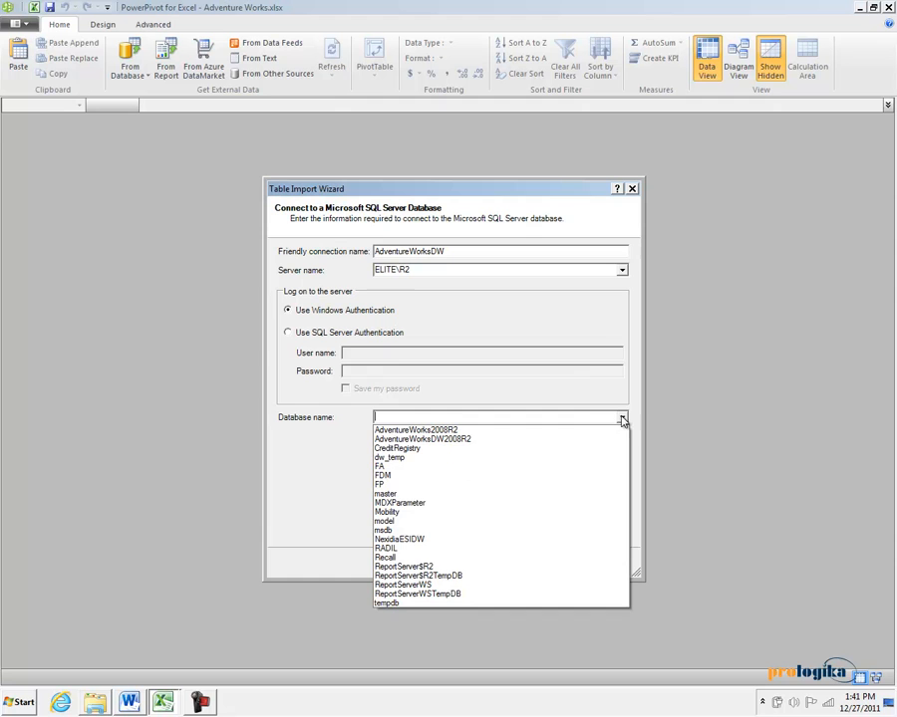
left_click(422, 439)
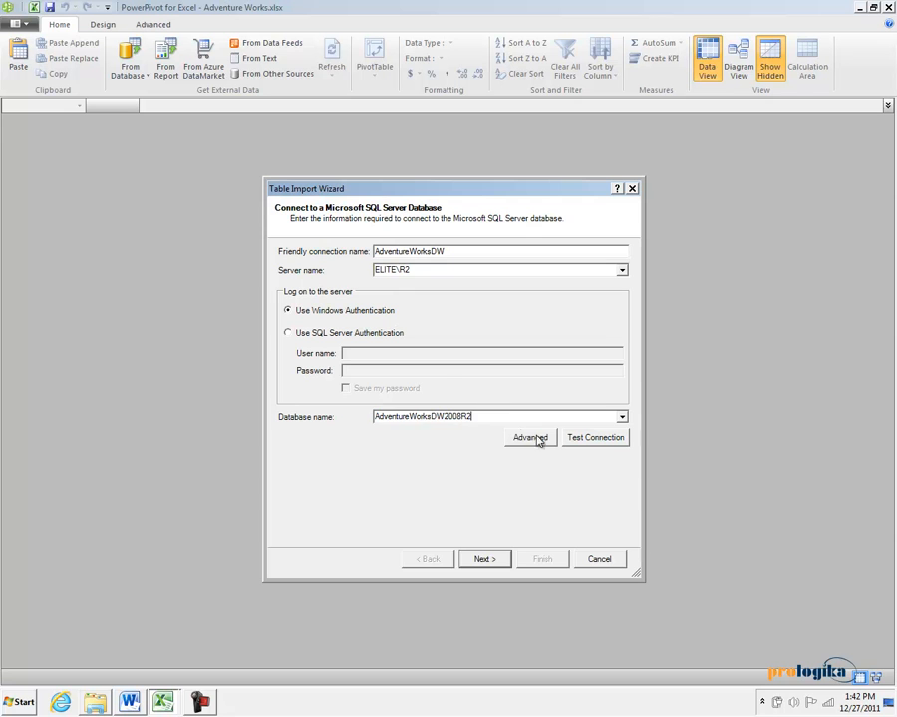
left_click(594, 439)
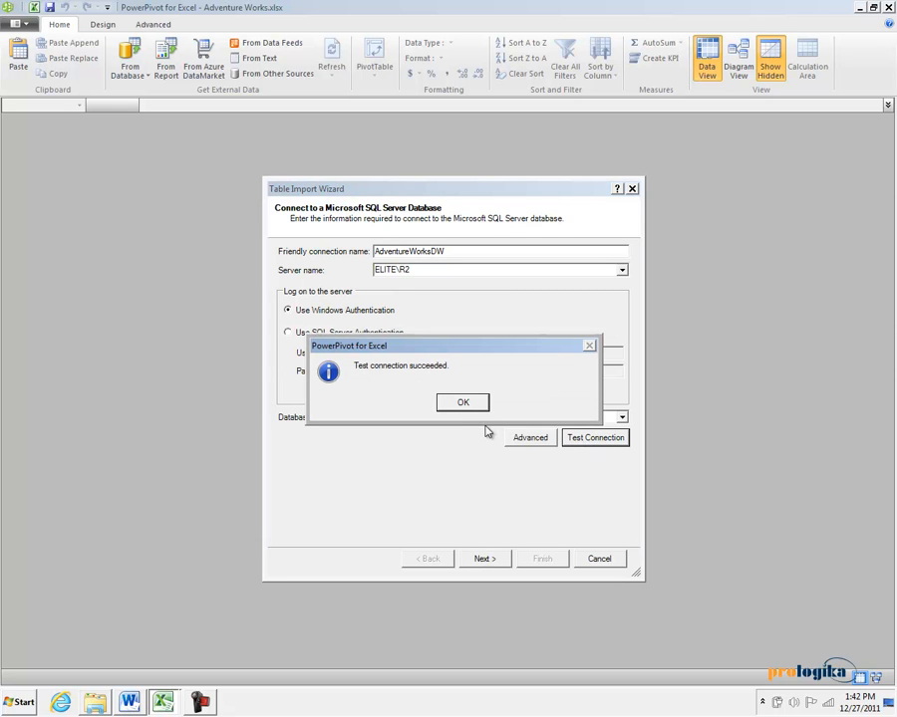
left_click(462, 403)
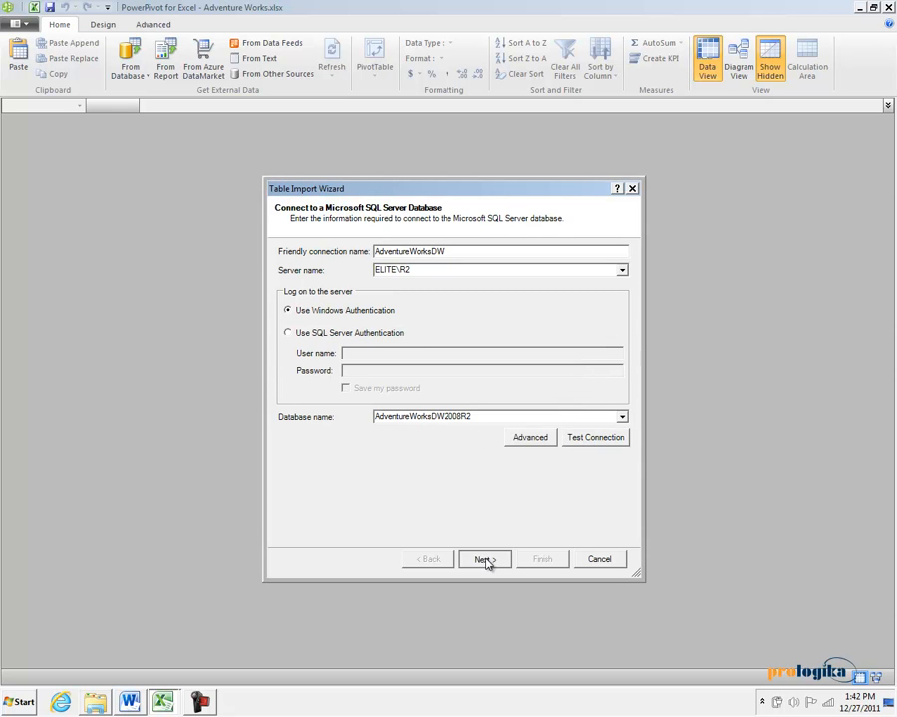
Step: Advance the wizard, keeping 'Select from a list of tables and views'
left_click(484, 558)
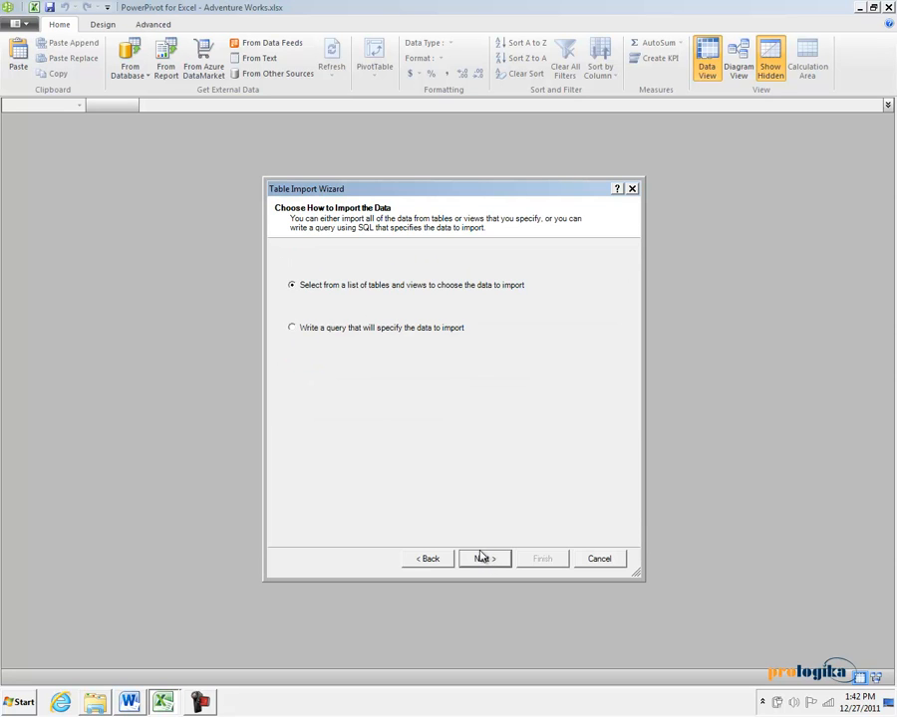
mouse_move(473, 557)
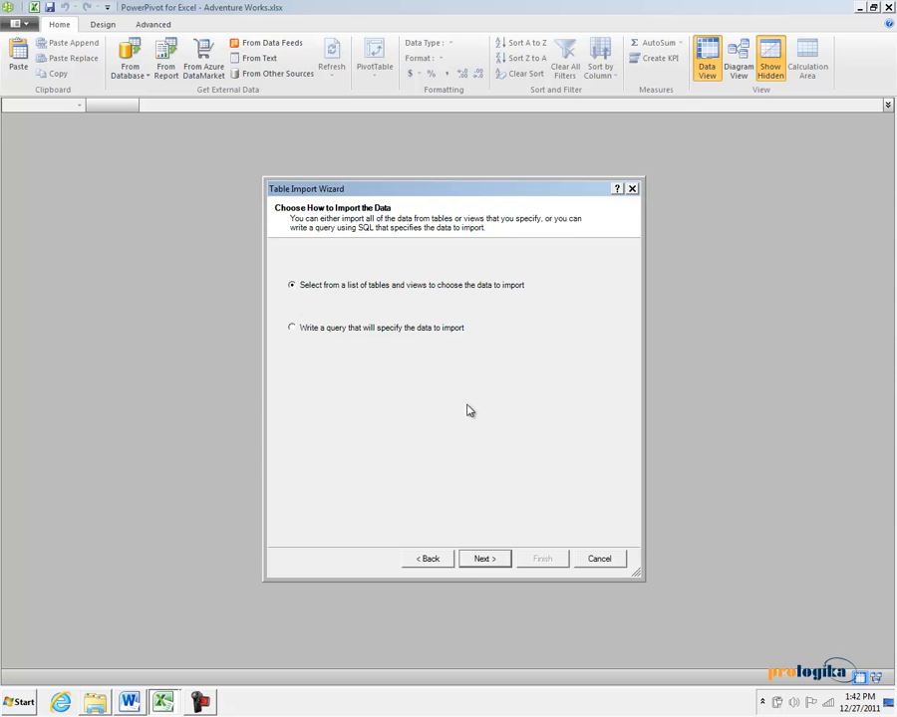
Step: List the database tables, tick DimDate and try Select Related Tables on it
left_click(482, 558)
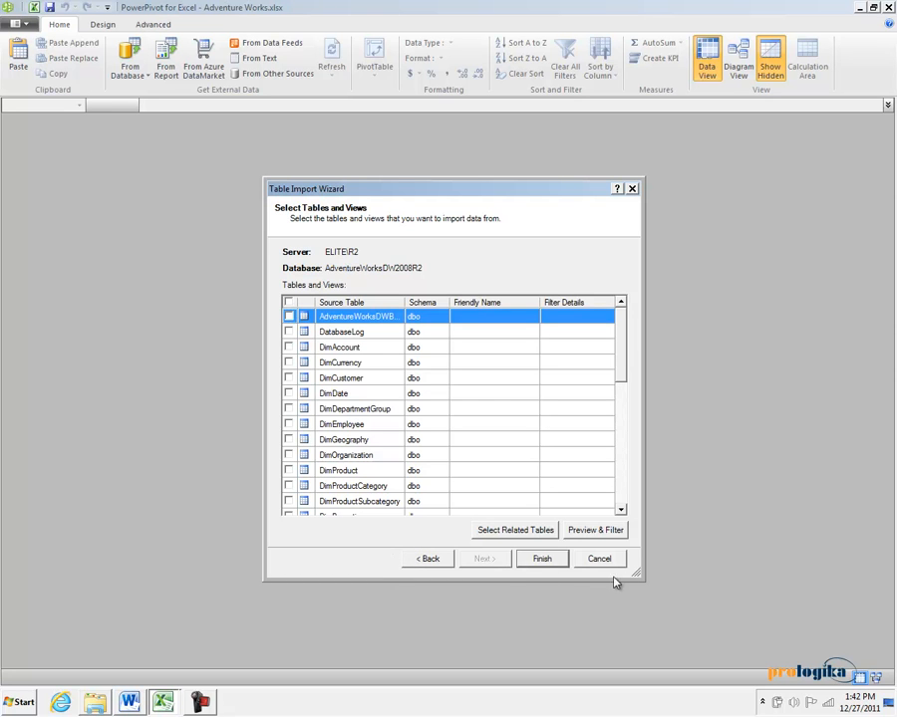
mouse_move(621, 506)
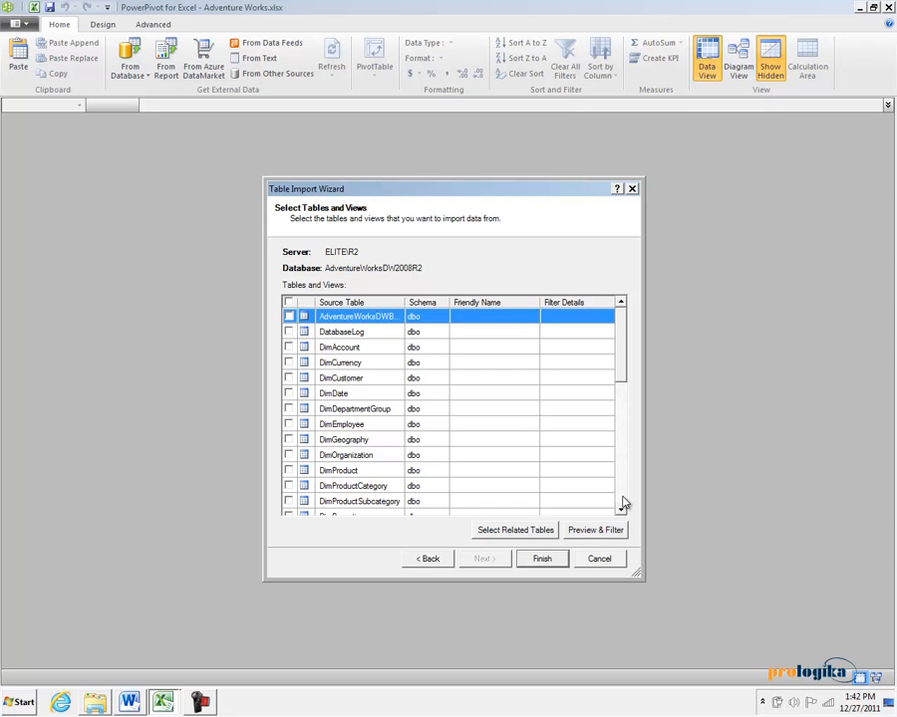
left_click(289, 393)
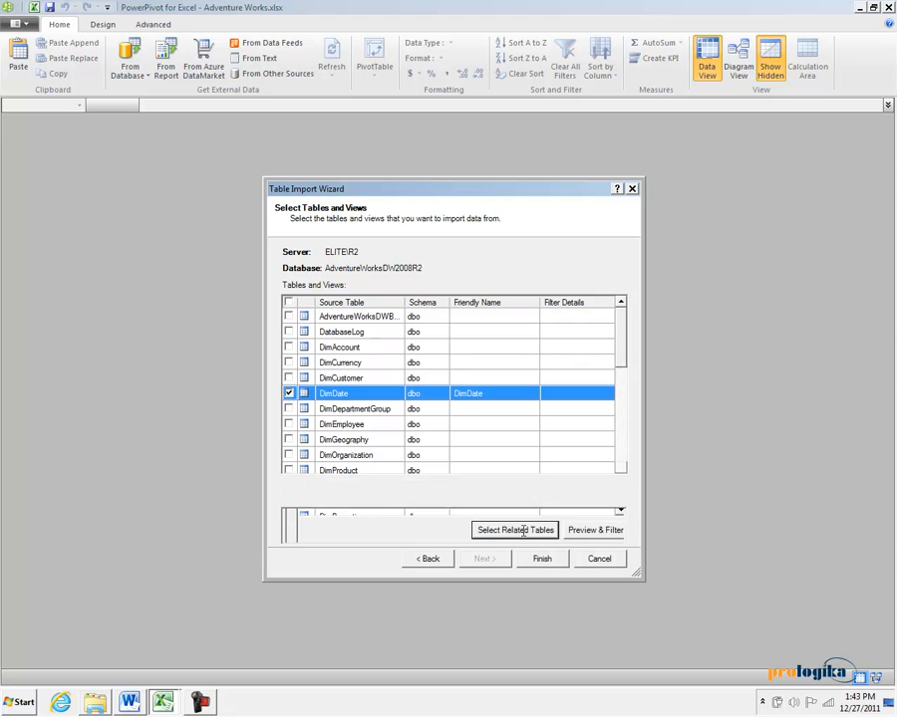
left_click(514, 530)
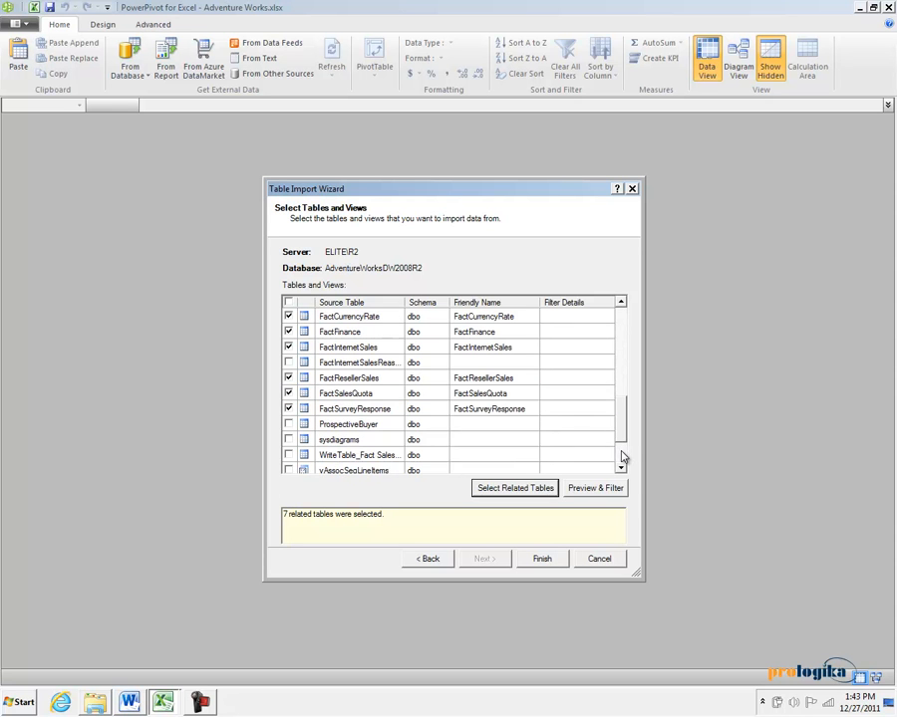
Step: Tick FactResellerSales further down the list, then re-tick DimDate
scroll("down", 3)
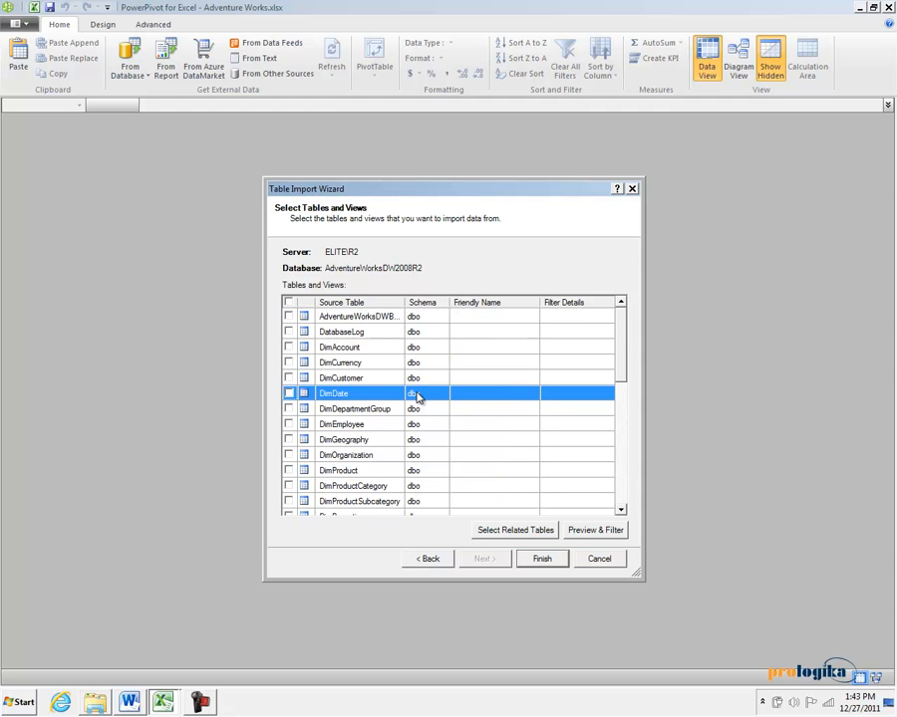
scroll("down", 3)
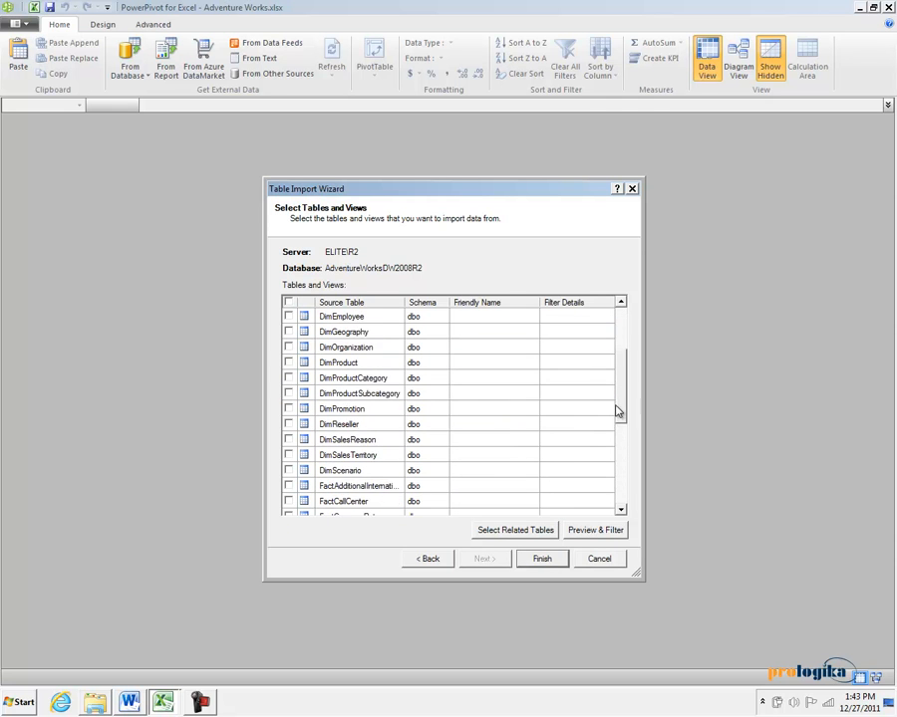
scroll("down", 3)
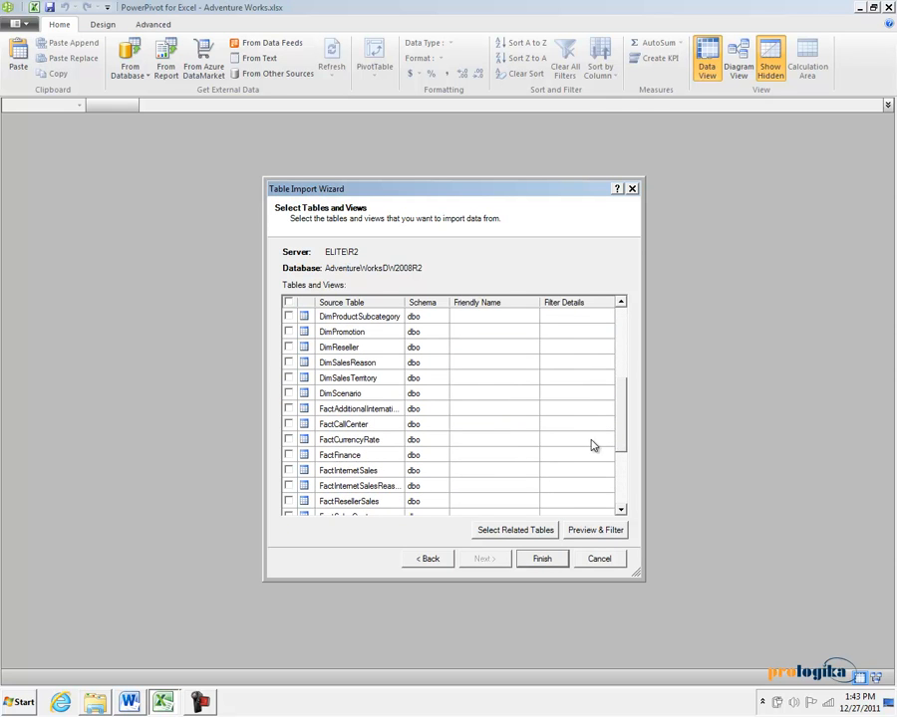
left_click(289, 500)
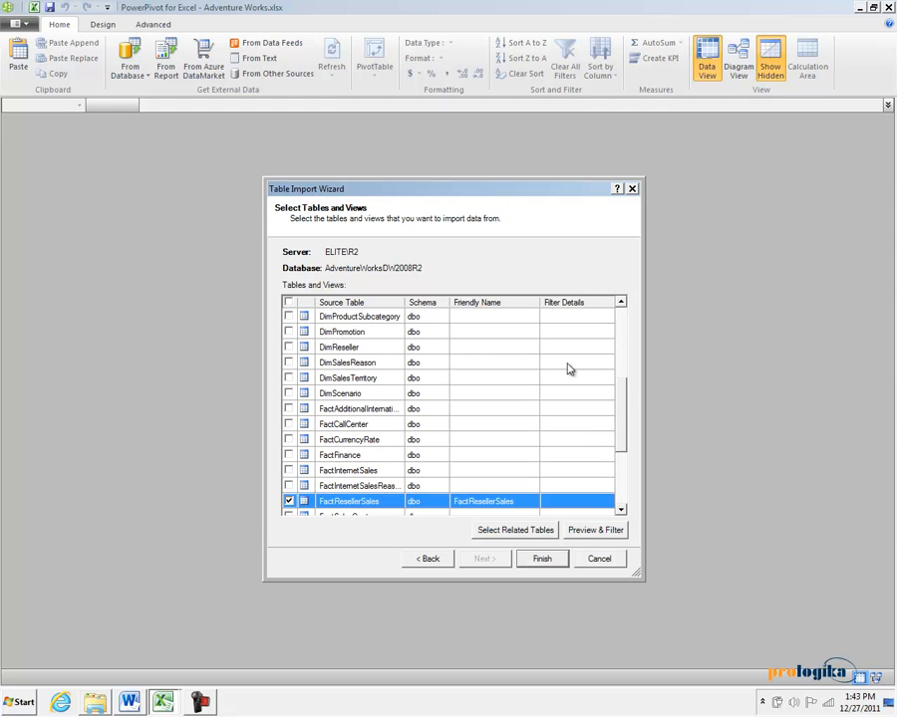
scroll("up", 3)
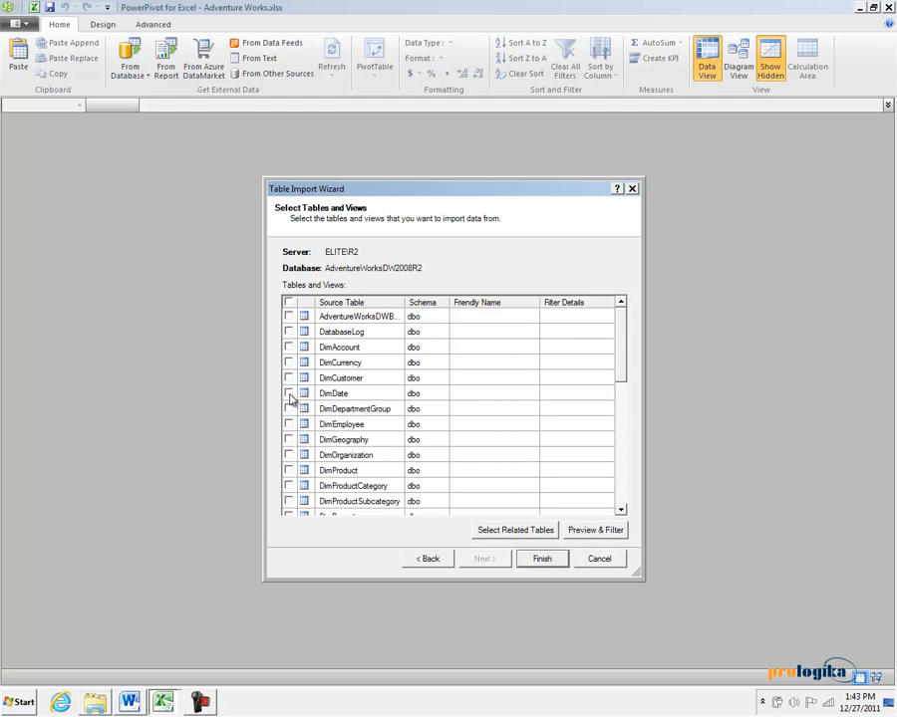
left_click(289, 393)
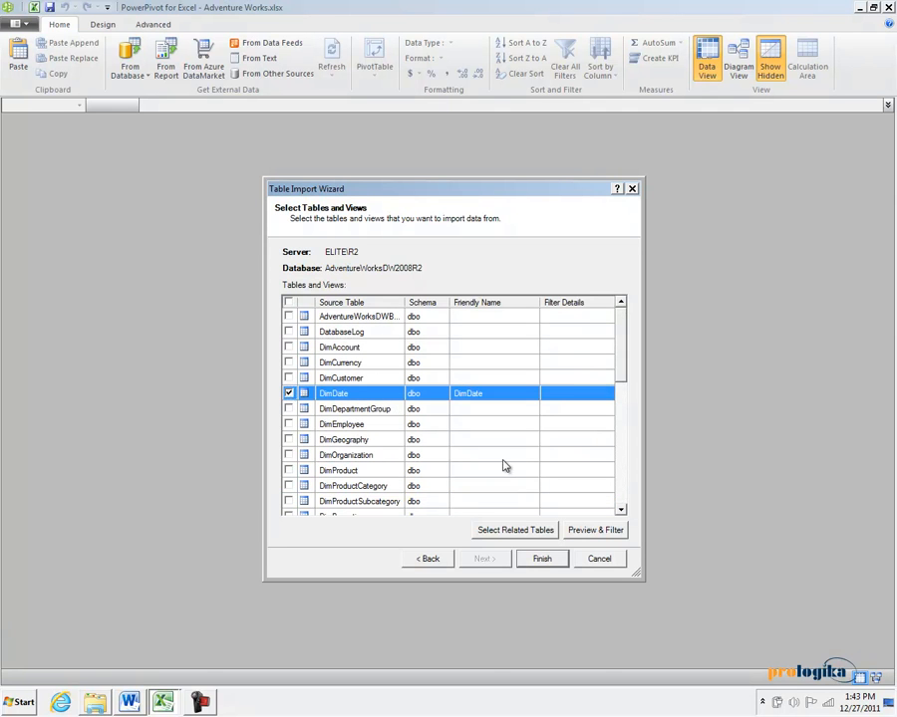
mouse_move(625, 502)
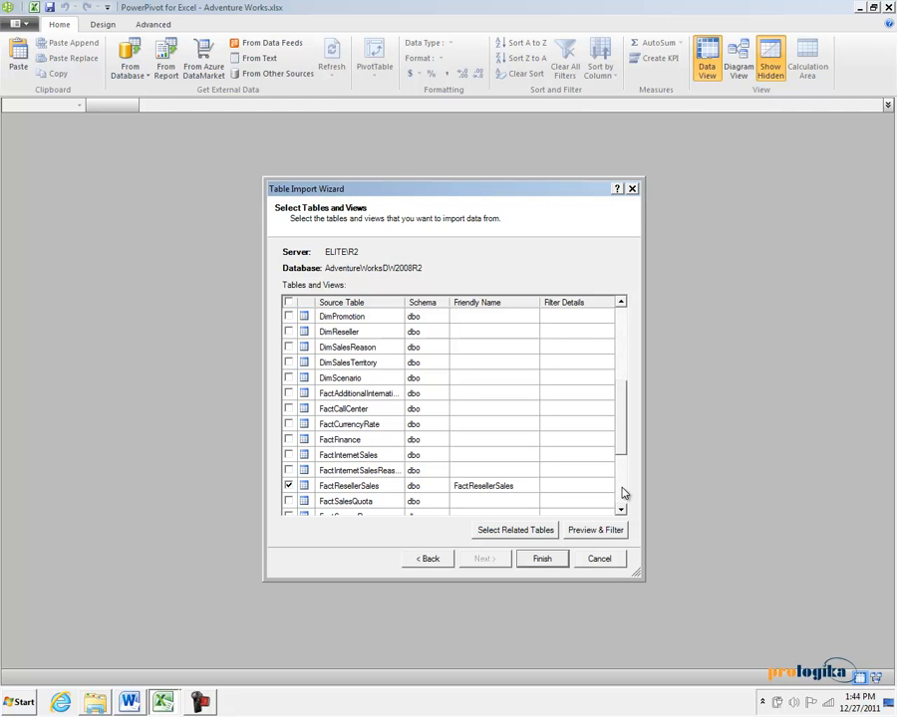
mouse_move(628, 494)
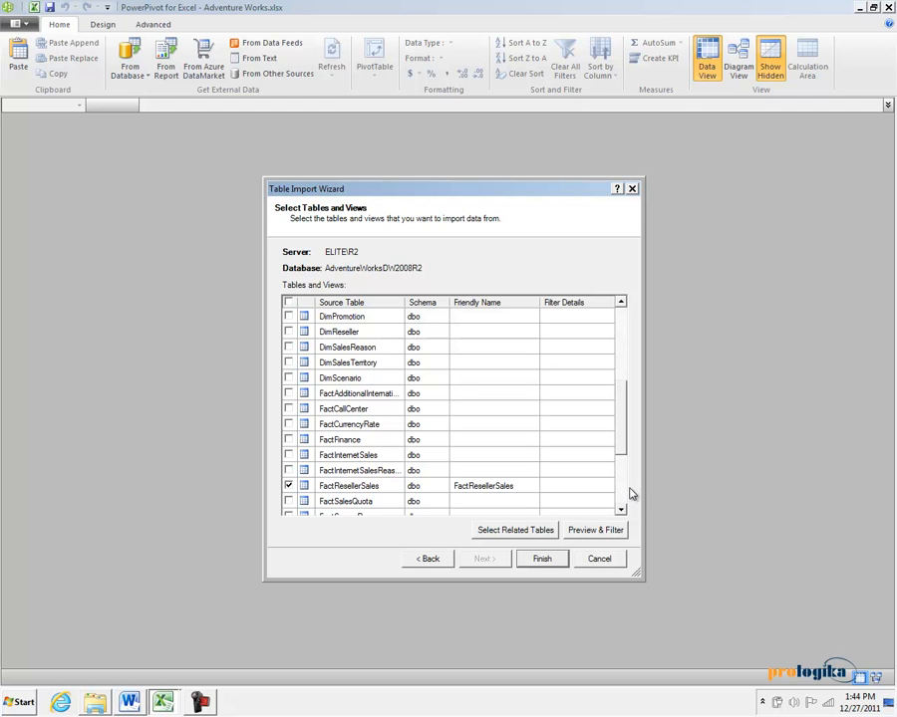
mouse_move(334, 263)
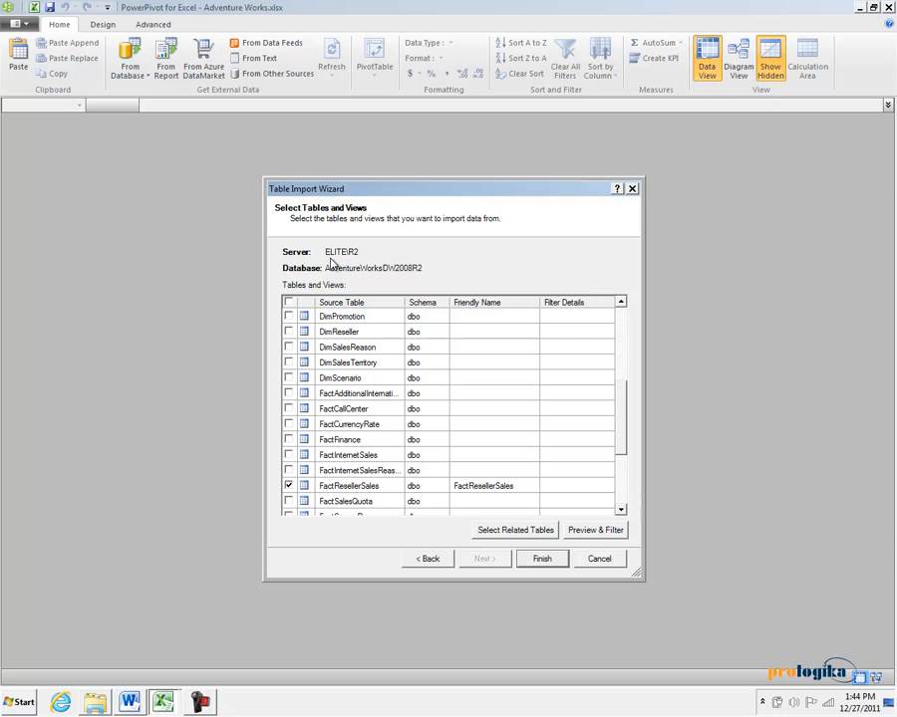
mouse_move(464, 486)
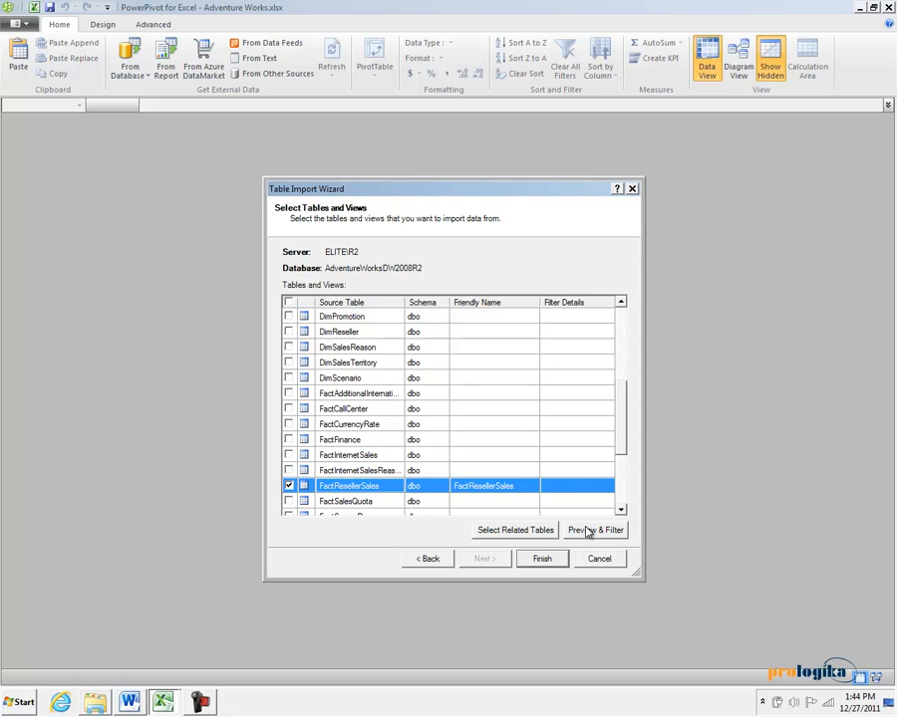
Step: Preview FactResellerSales and bring up a Greater Than Or Equal To filter on OrderDateKey
left_click(593, 530)
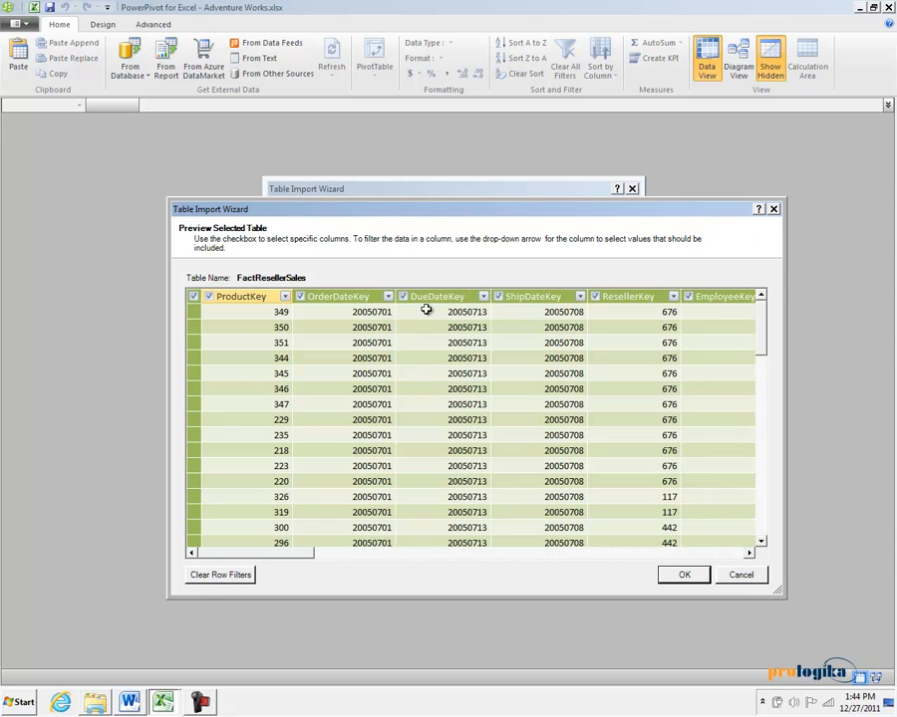
mouse_move(568, 357)
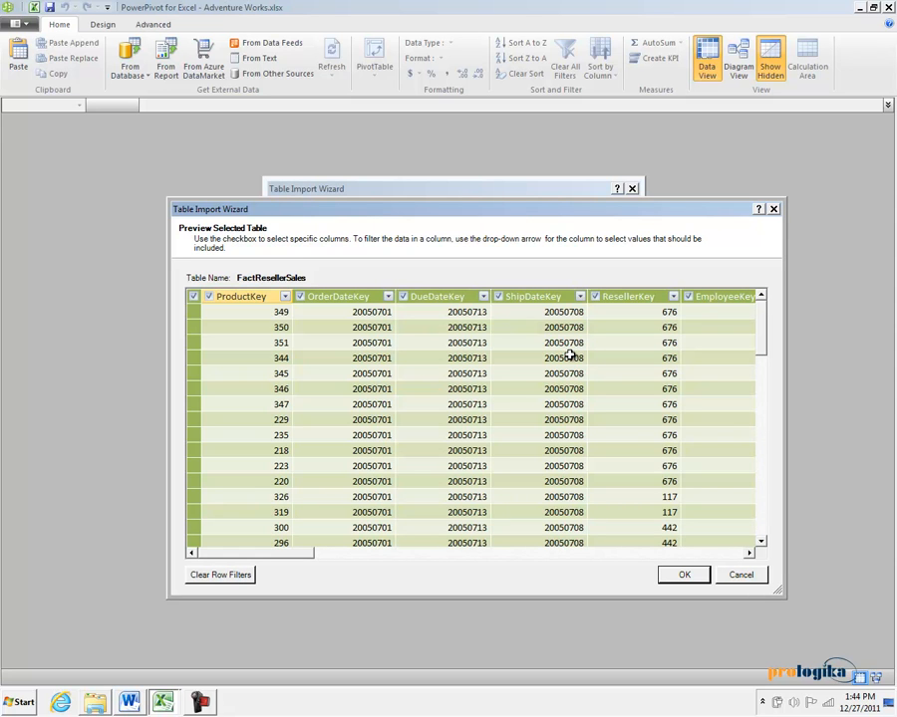
mouse_move(534, 530)
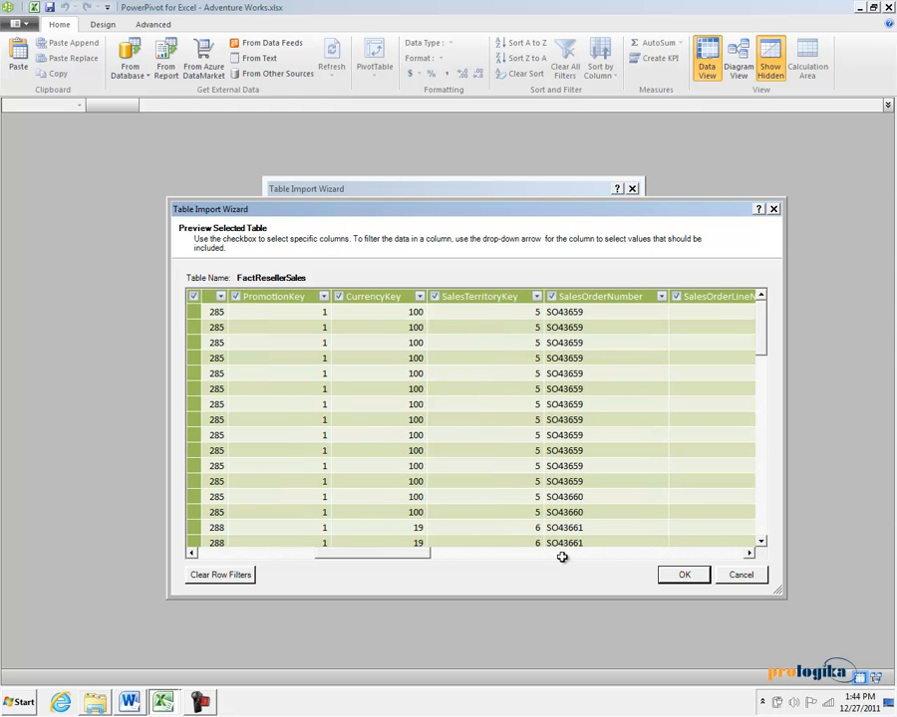
mouse_move(575, 566)
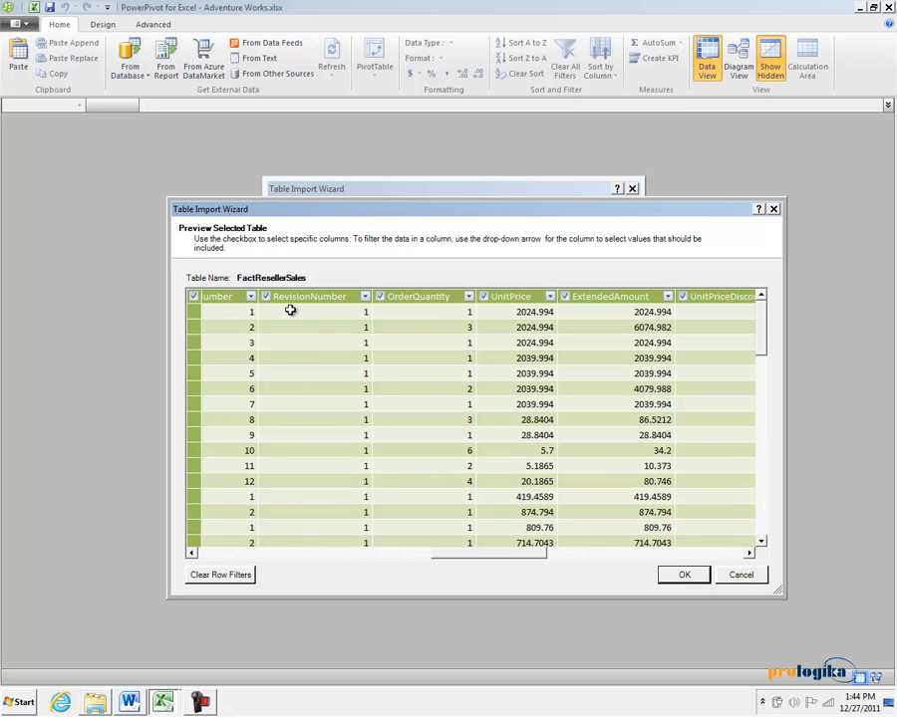
mouse_move(285, 321)
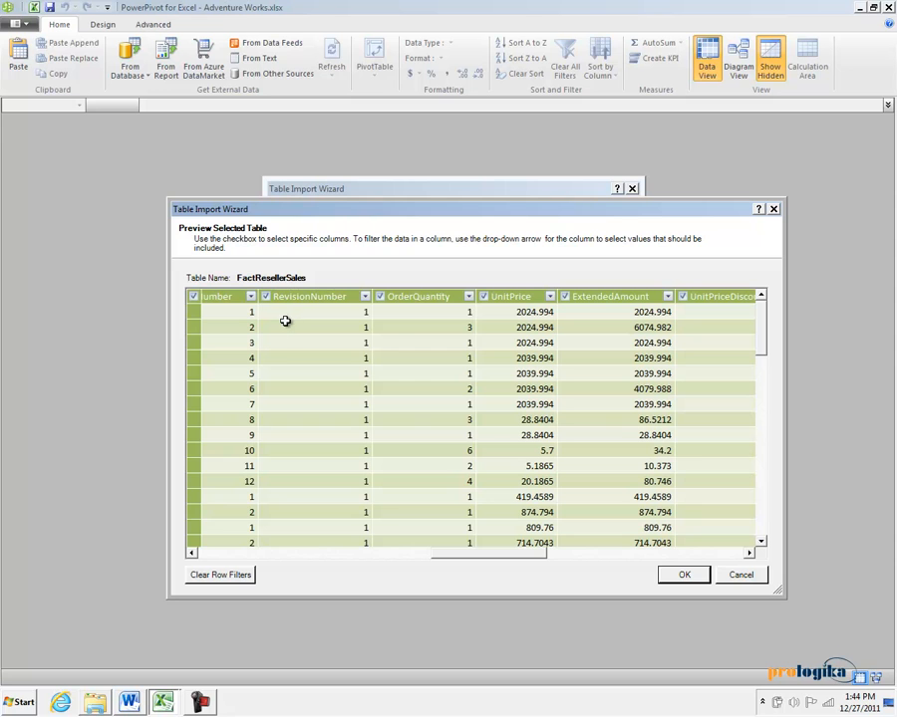
mouse_move(271, 307)
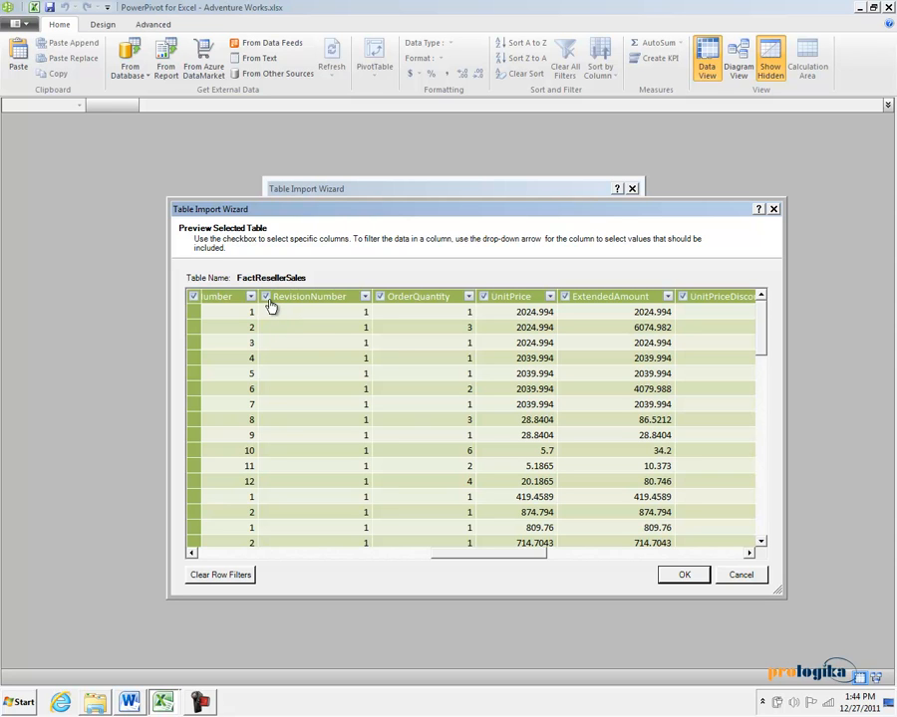
mouse_move(291, 349)
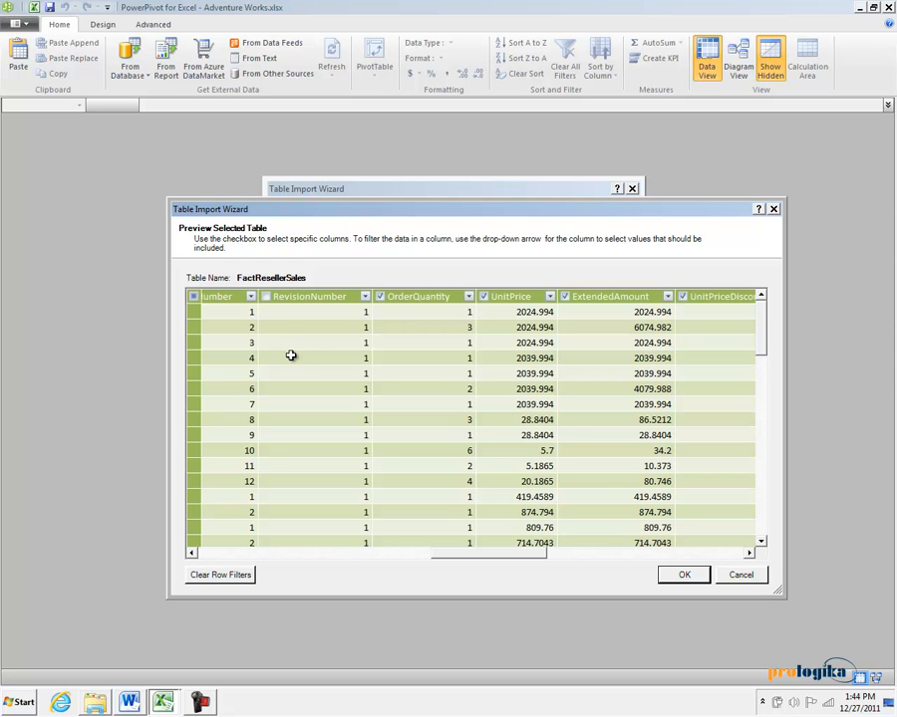
mouse_move(464, 553)
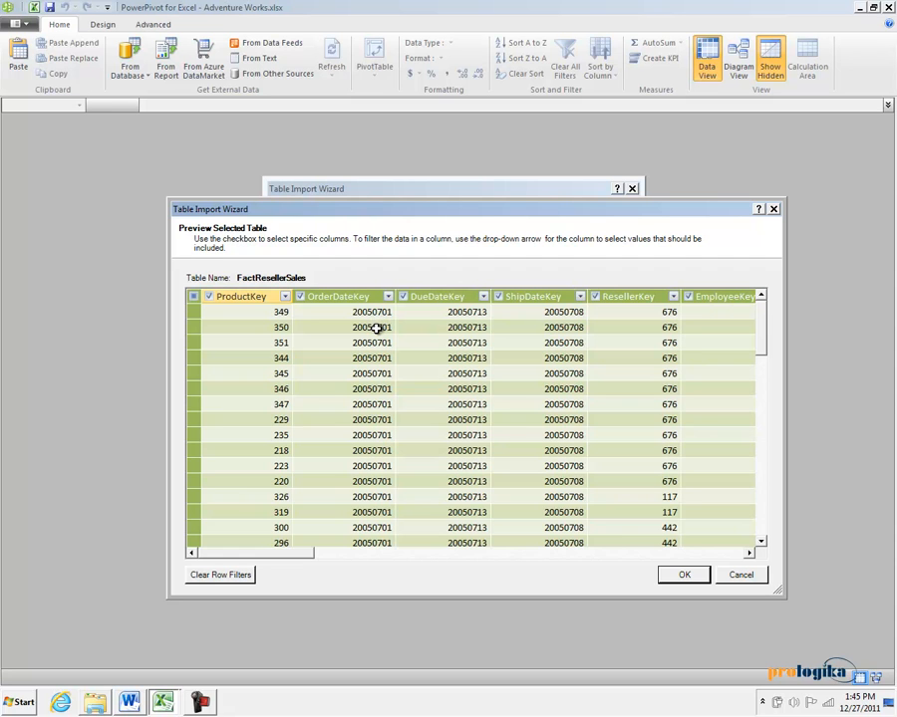
mouse_move(386, 343)
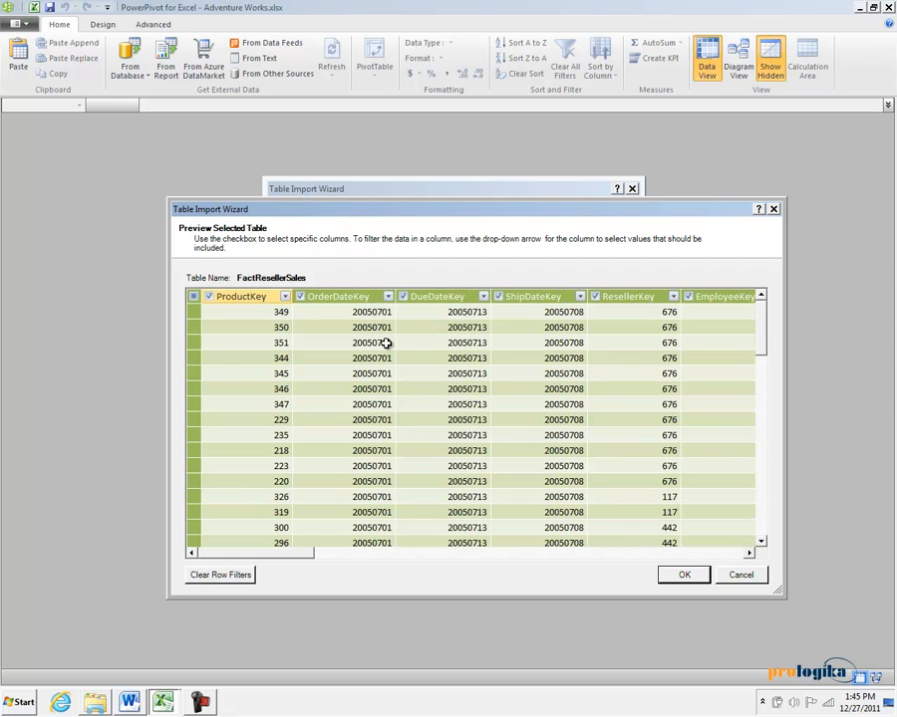
mouse_move(378, 327)
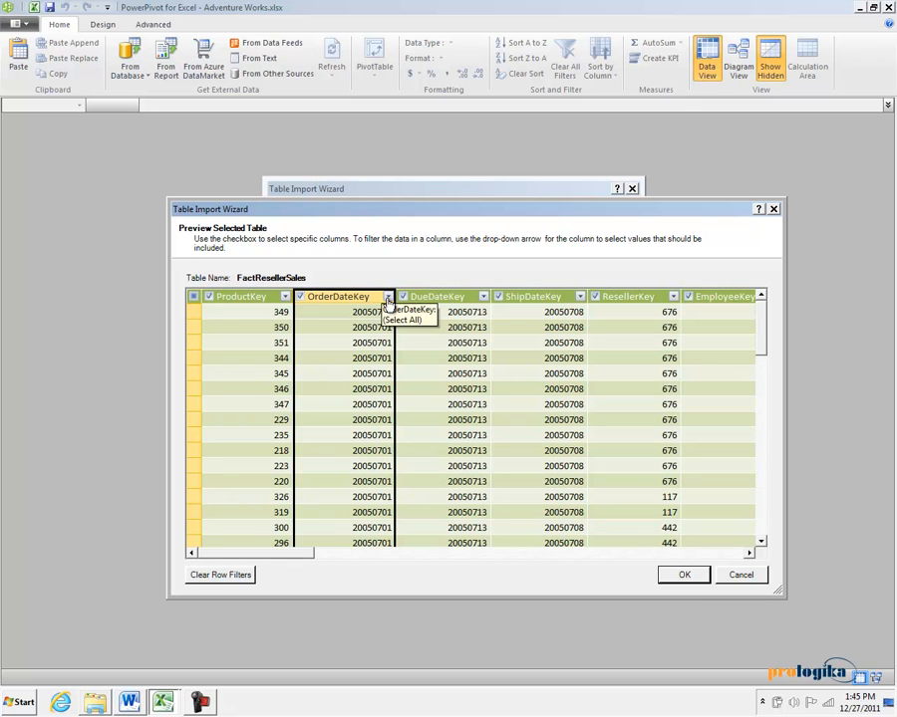
left_click(386, 295)
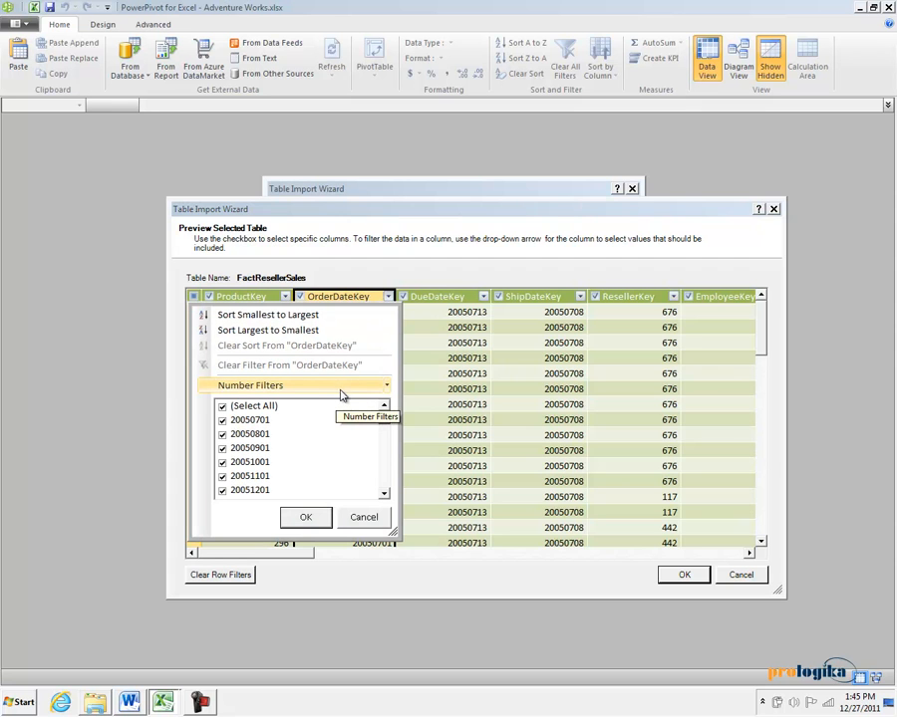
left_click(251, 386)
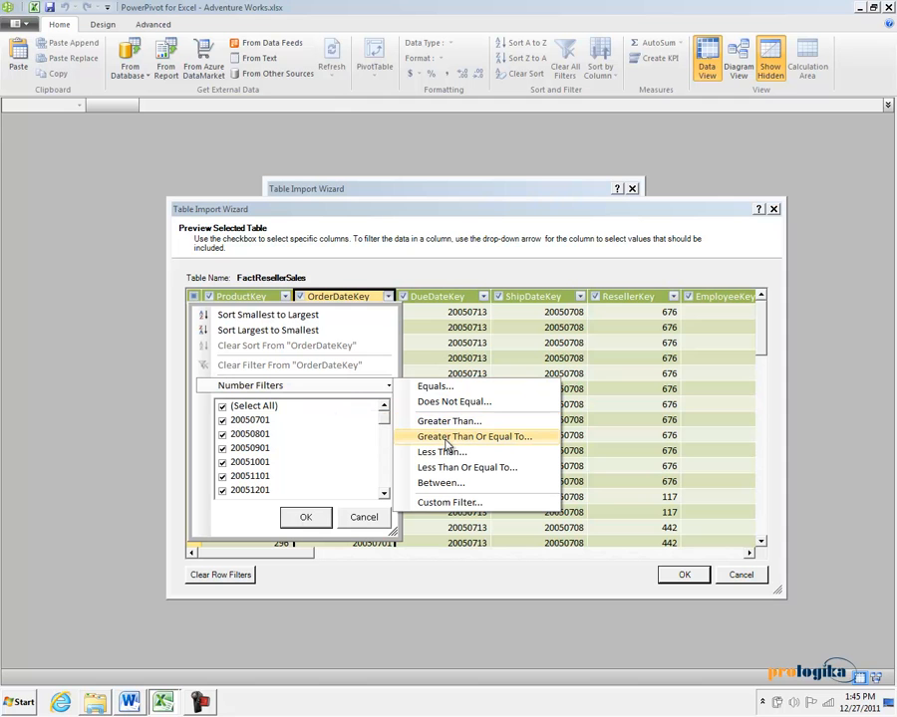
left_click(475, 437)
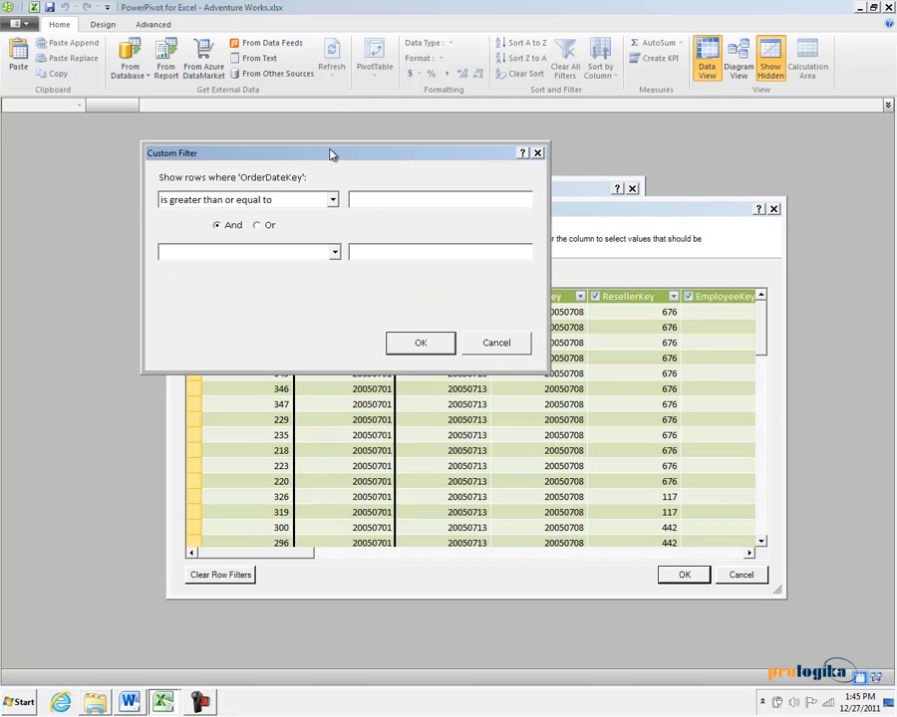
Step: Try values 2009 and 2008, cancel the filter, and confirm the column selection
left_click_drag(329, 151, 594, 343)
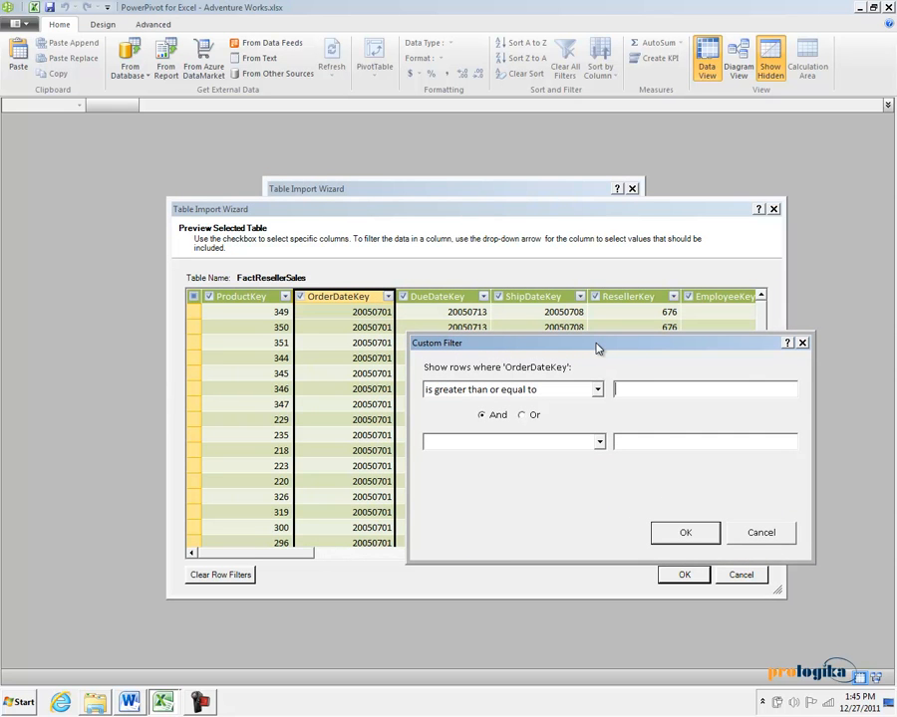
type("2009")
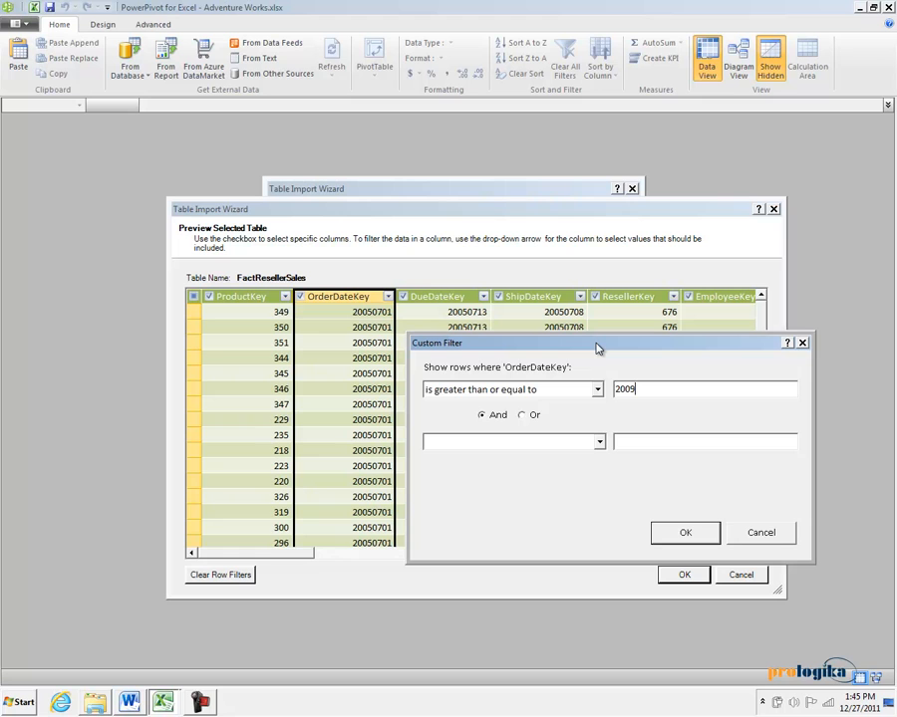
type("20080101")
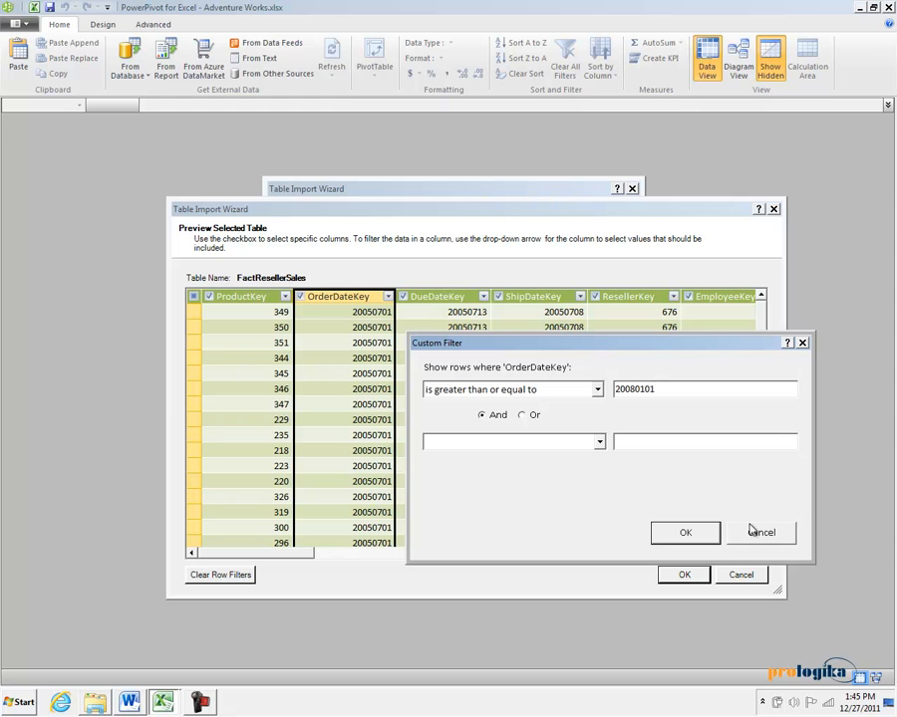
left_click(685, 532)
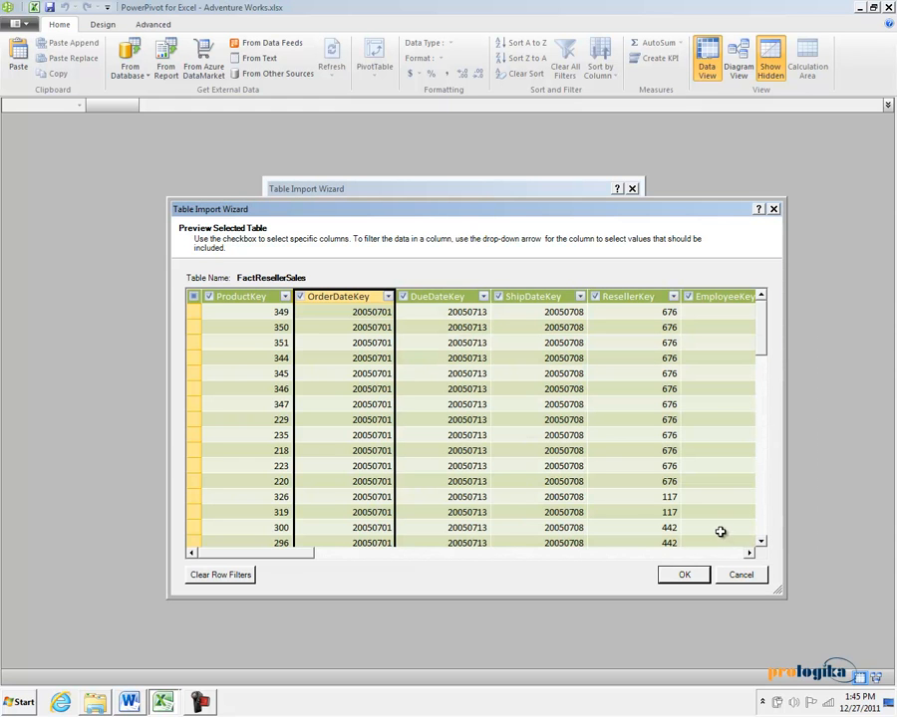
mouse_move(315, 566)
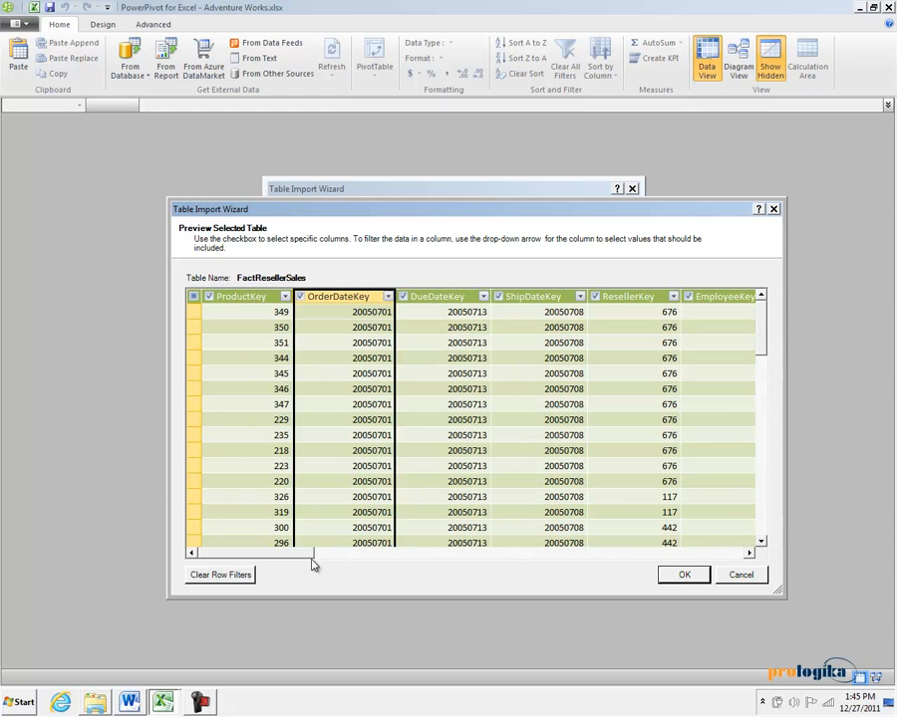
mouse_move(303, 558)
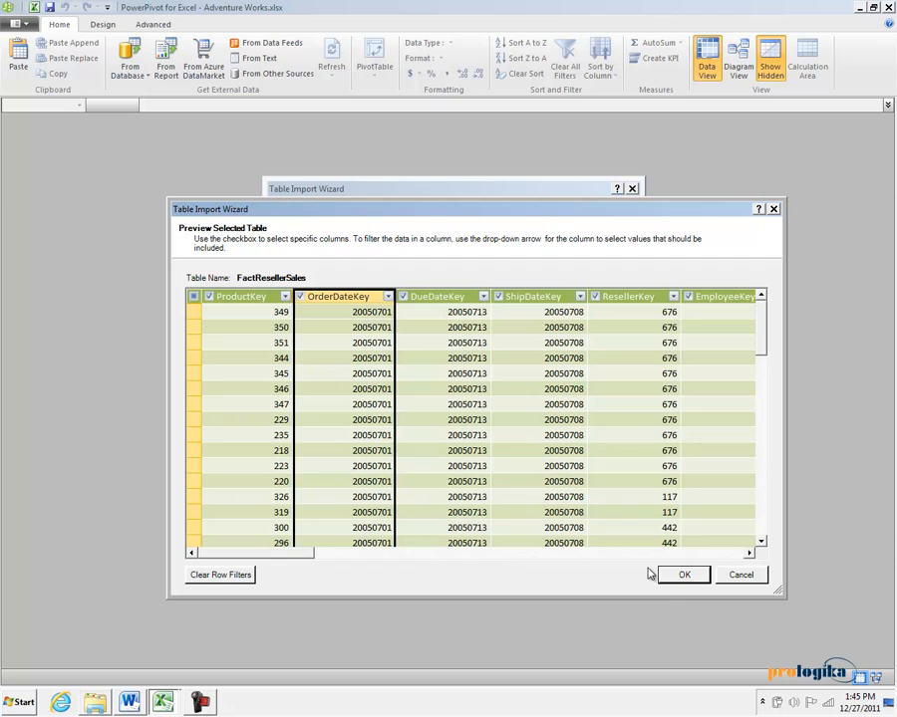
left_click(683, 574)
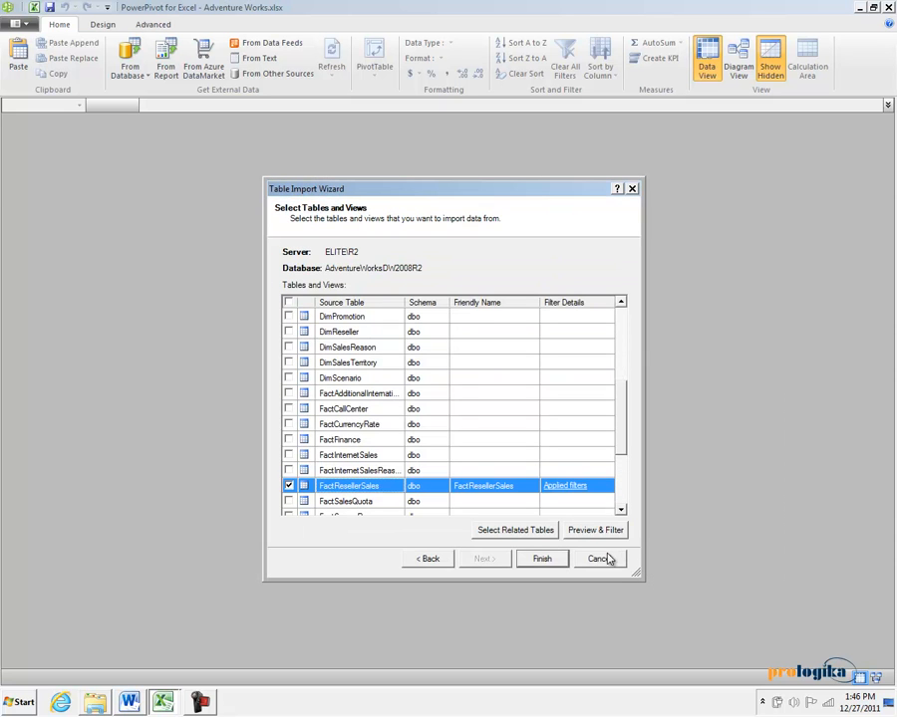
mouse_move(315, 213)
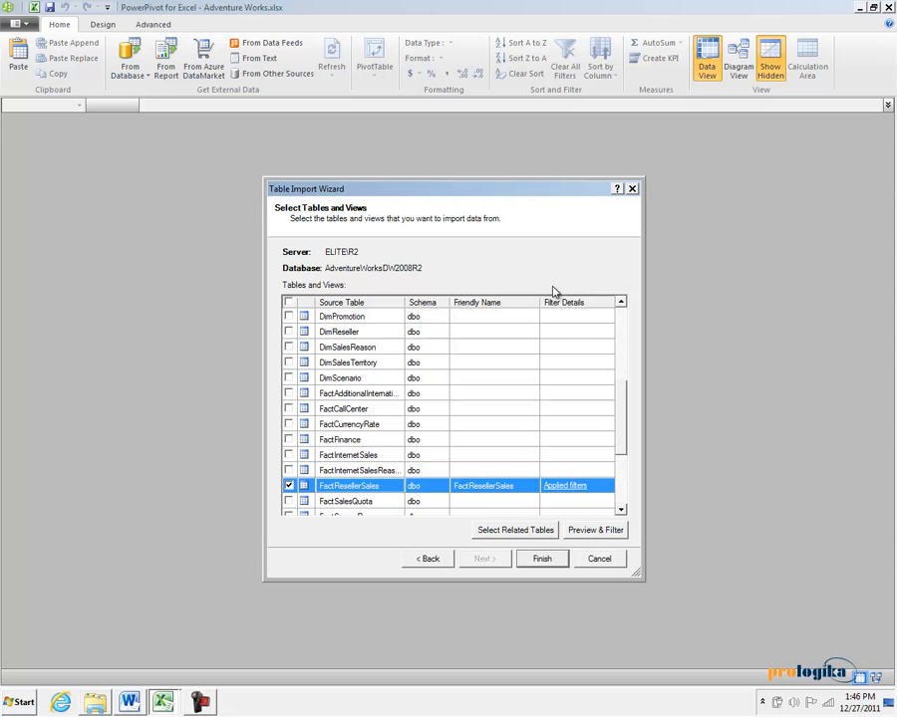
mouse_move(568, 494)
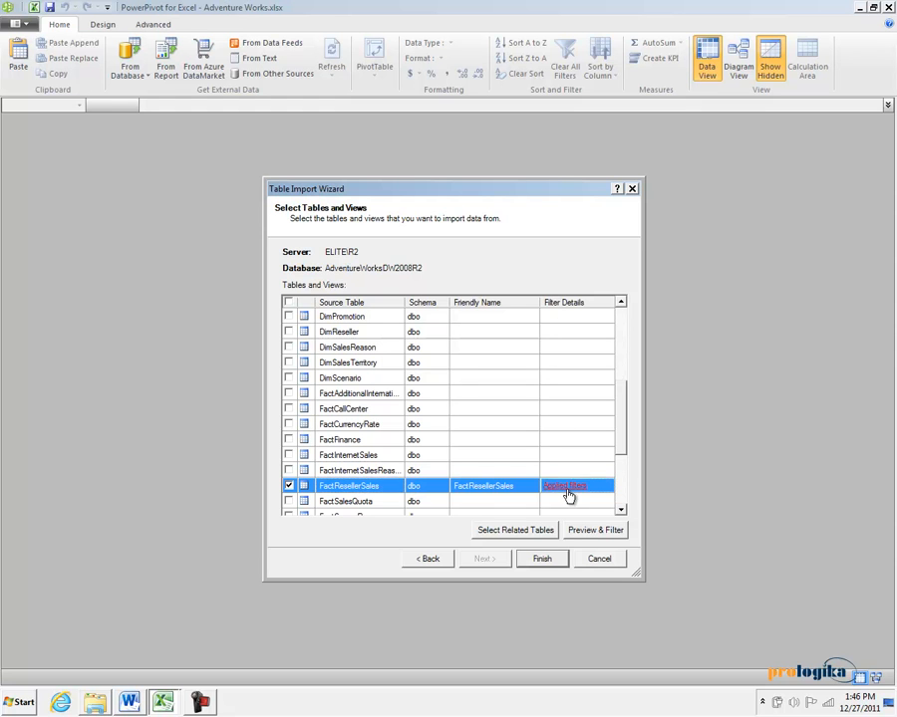
left_click(566, 486)
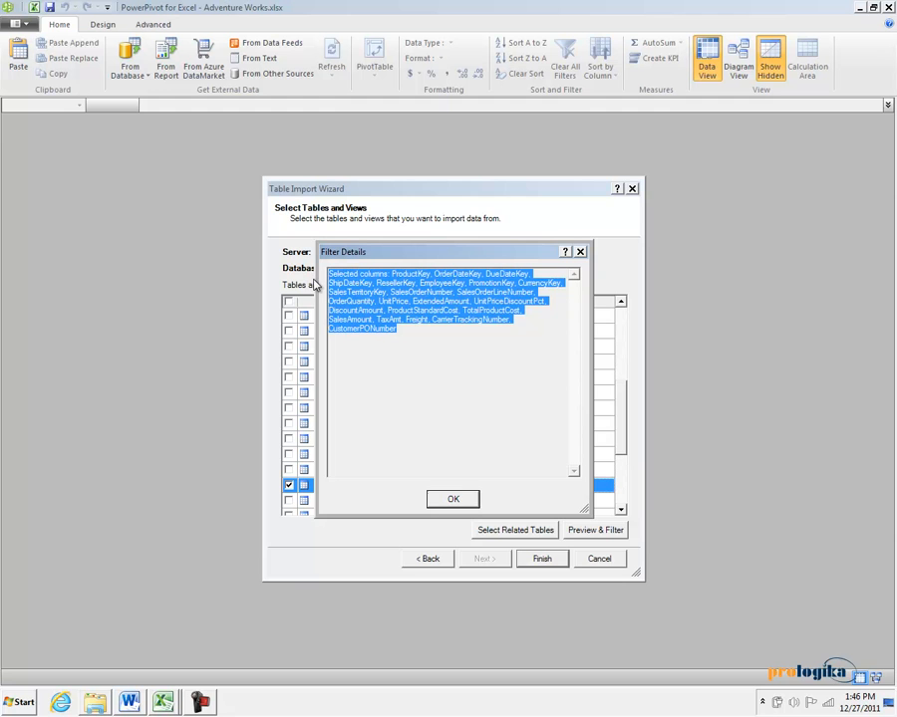
mouse_move(317, 287)
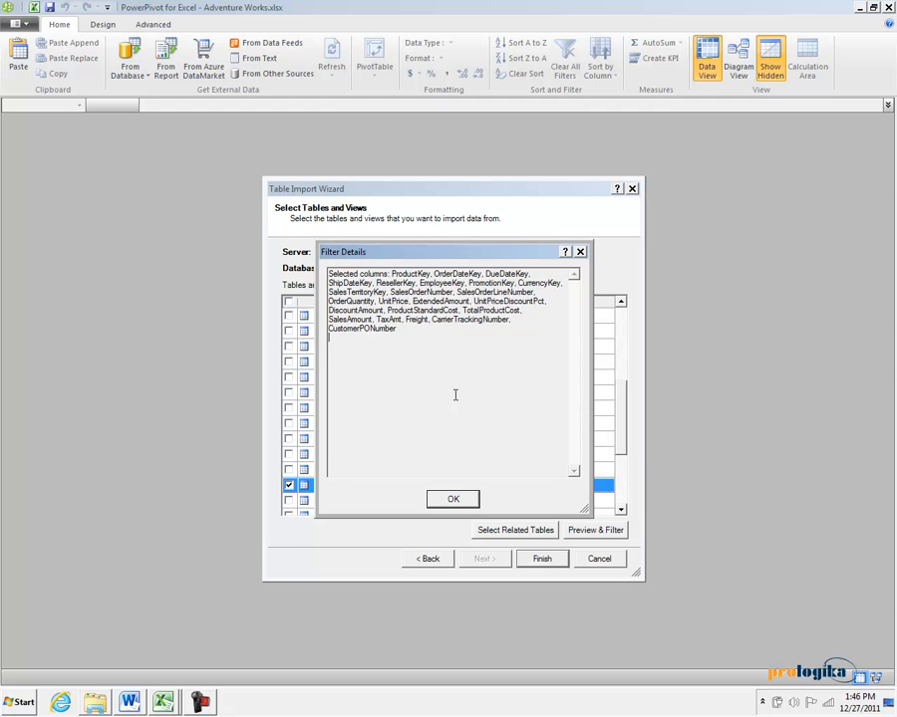
left_click(453, 498)
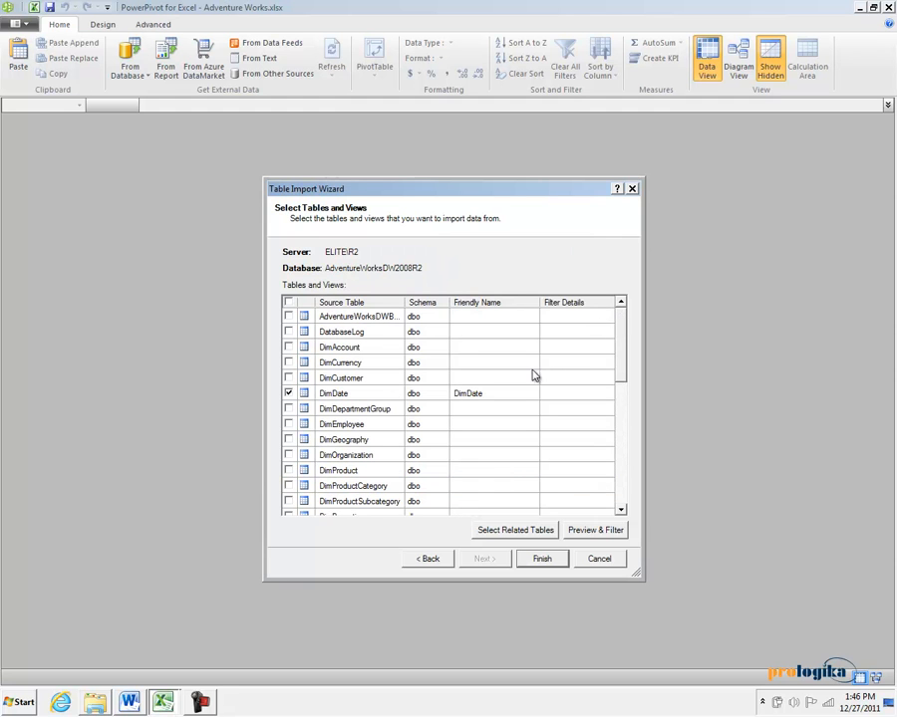
Step: Preview DimDate and browse the Date Filters offered on FullDateAlternateKey
left_click(335, 393)
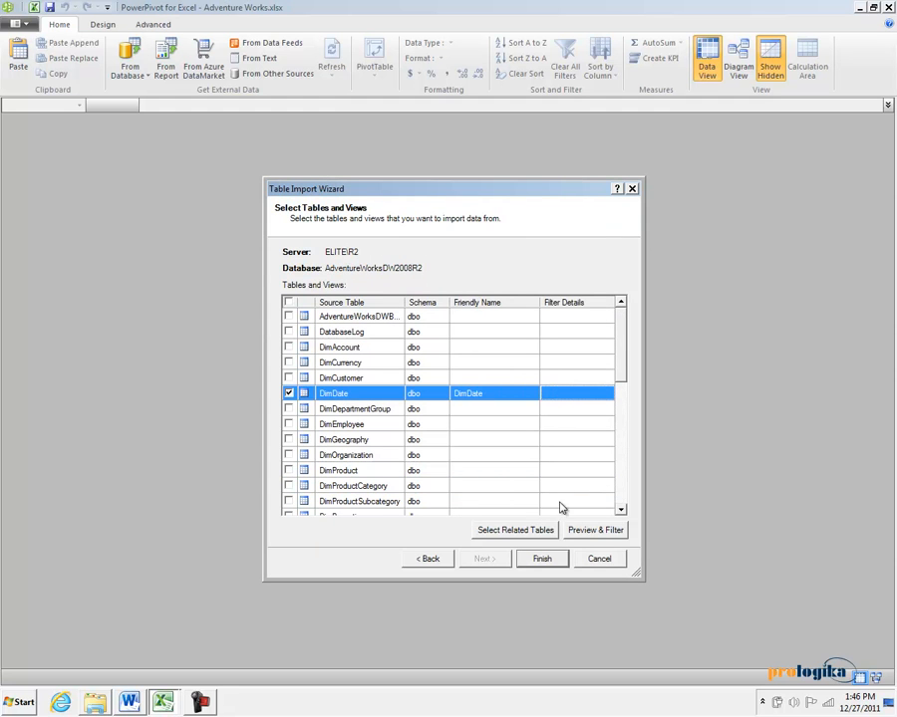
left_click(594, 530)
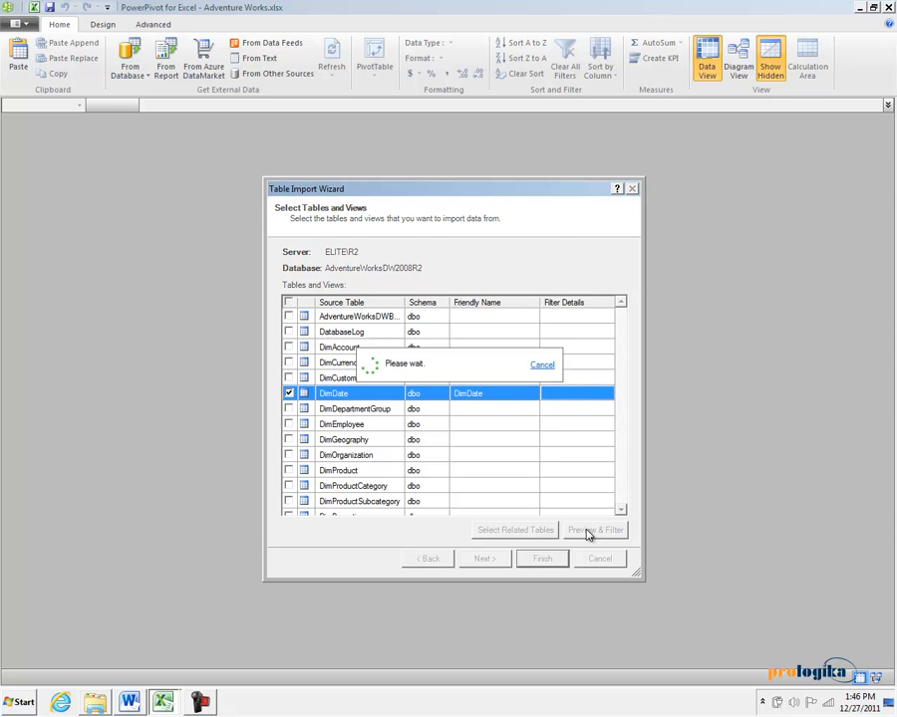
left_click(594, 530)
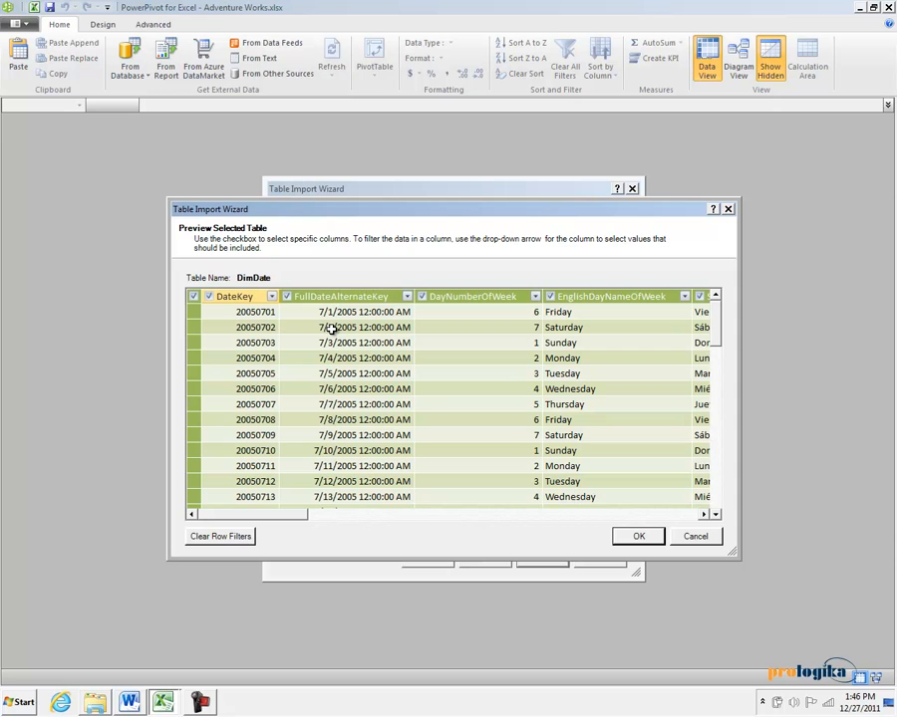
mouse_move(406, 303)
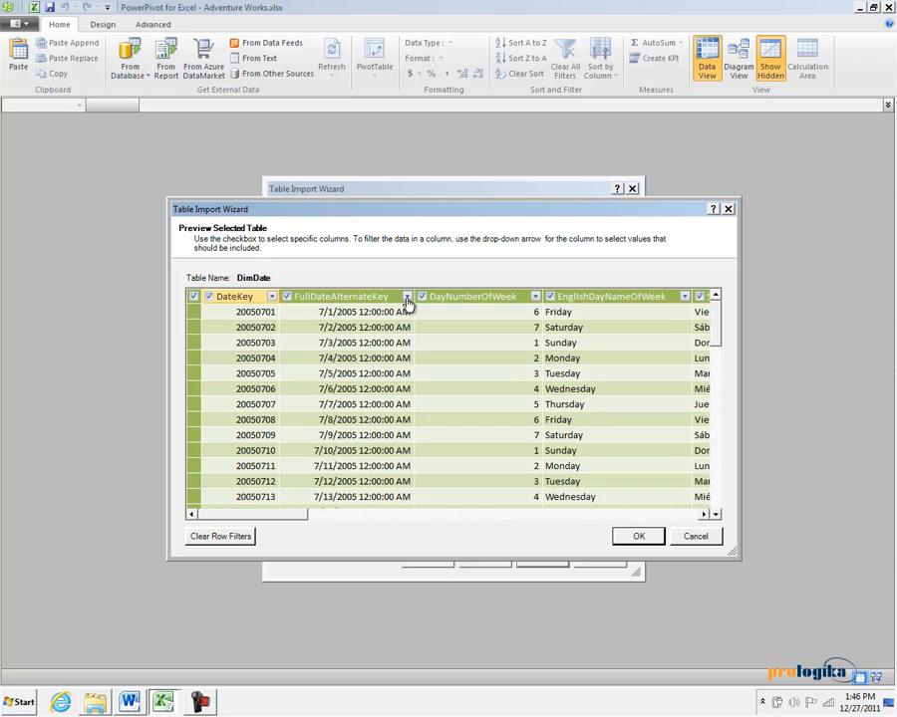
left_click(407, 295)
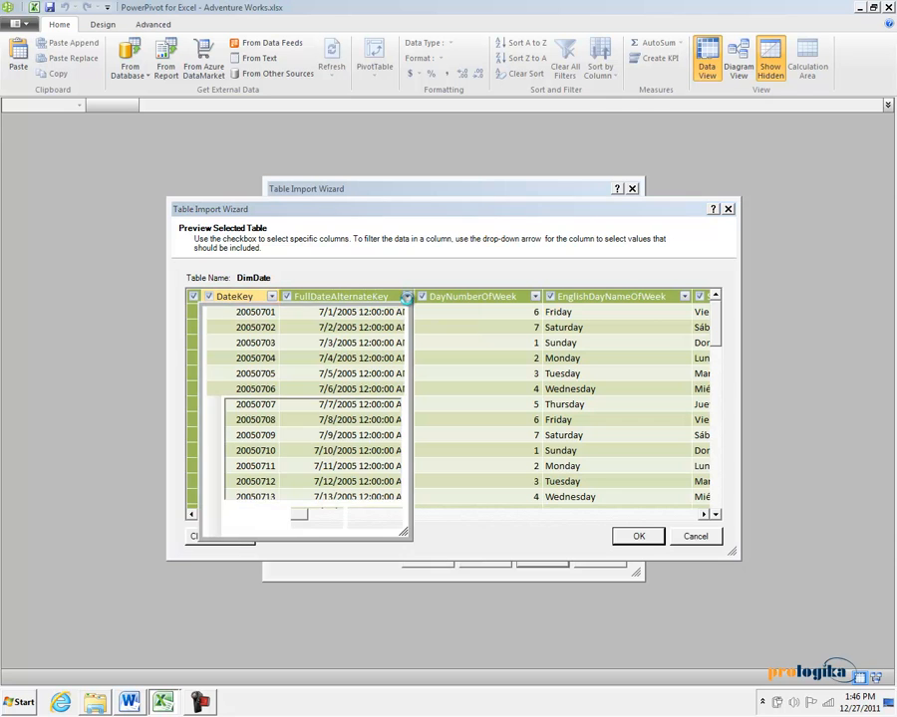
left_click(407, 295)
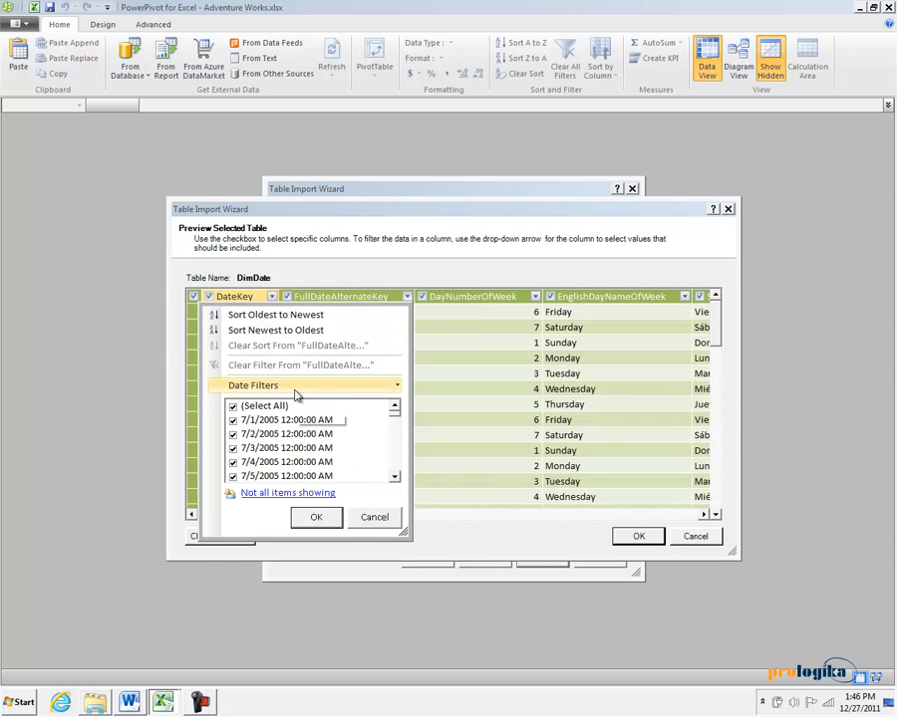
left_click(253, 387)
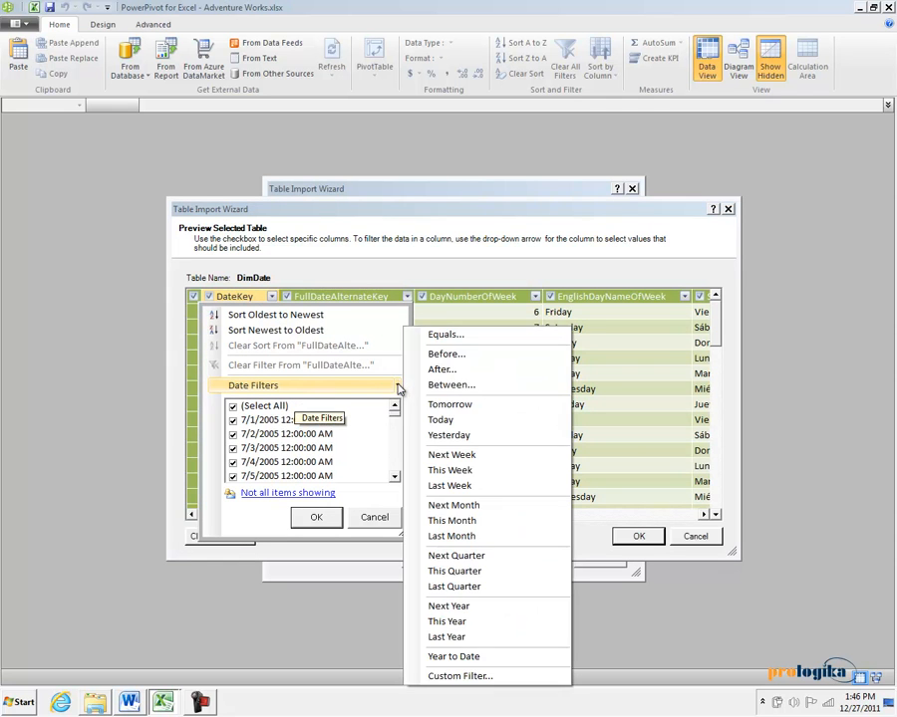
mouse_move(449, 403)
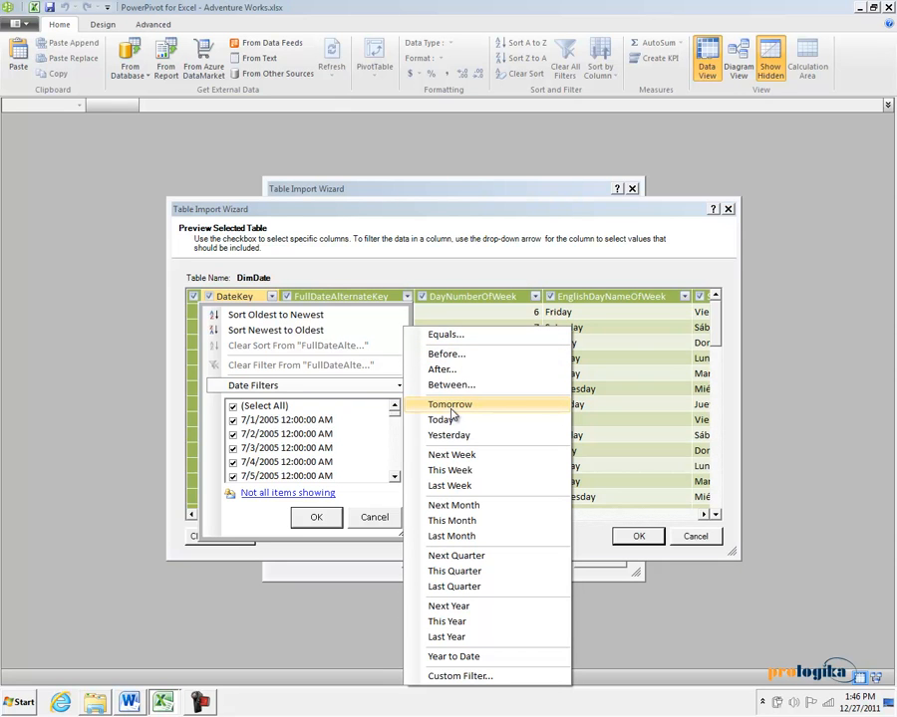
mouse_move(443, 418)
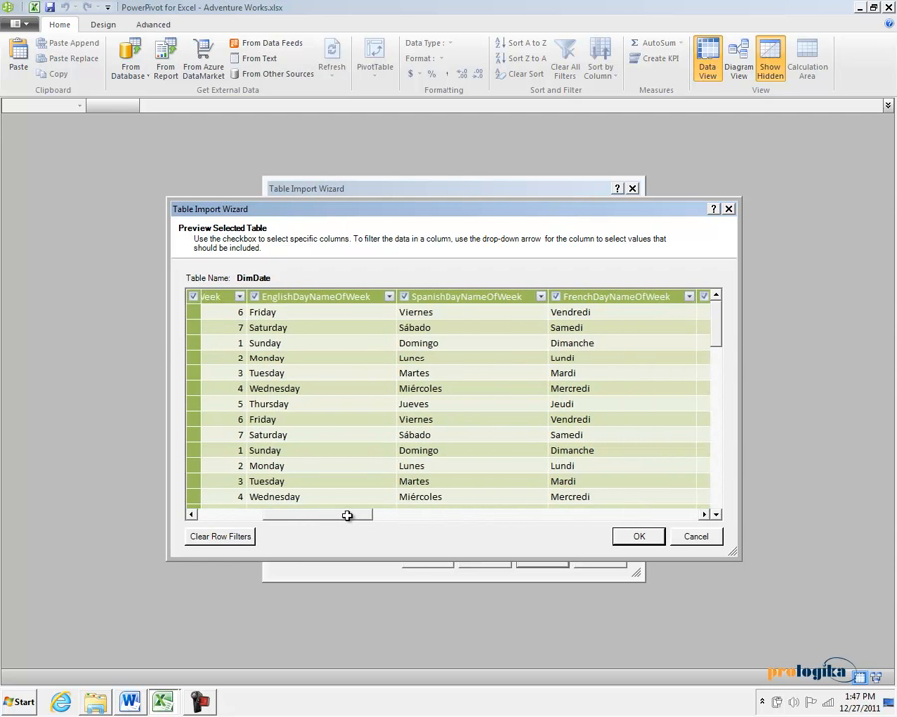
Step: Review the remaining DimDate columns and keep its column selection
scroll("right", 3)
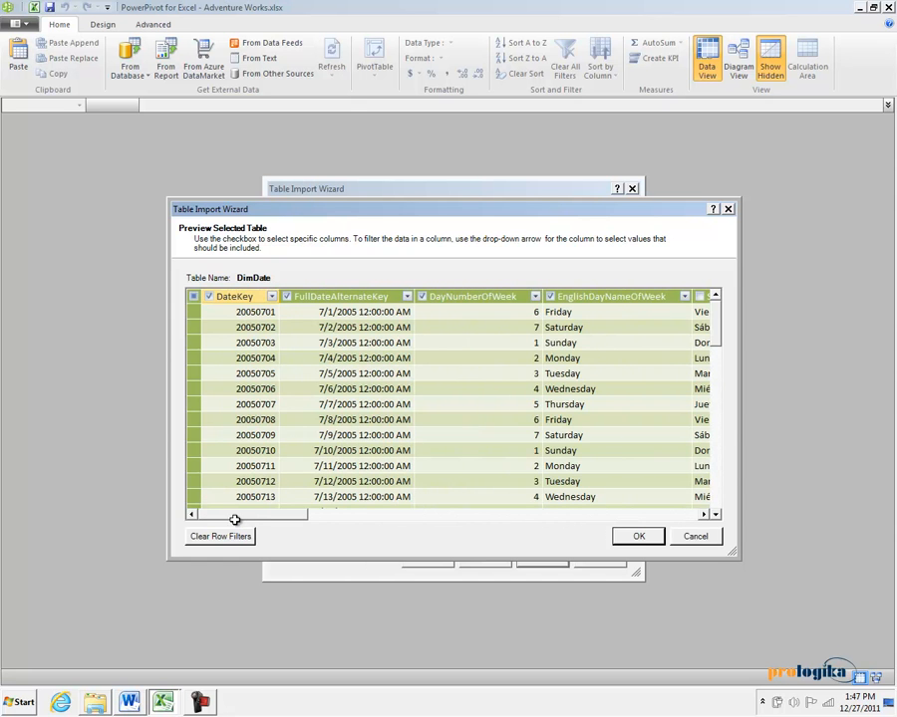
left_click(637, 536)
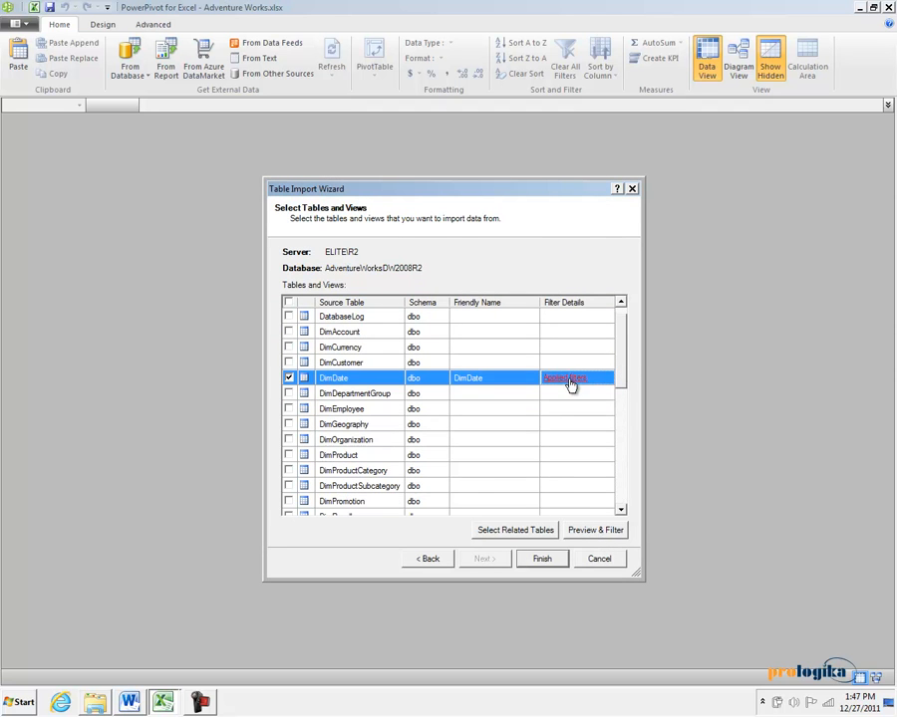
Step: Check DimDate's Applied filters list of selected columns and close it
left_click(570, 383)
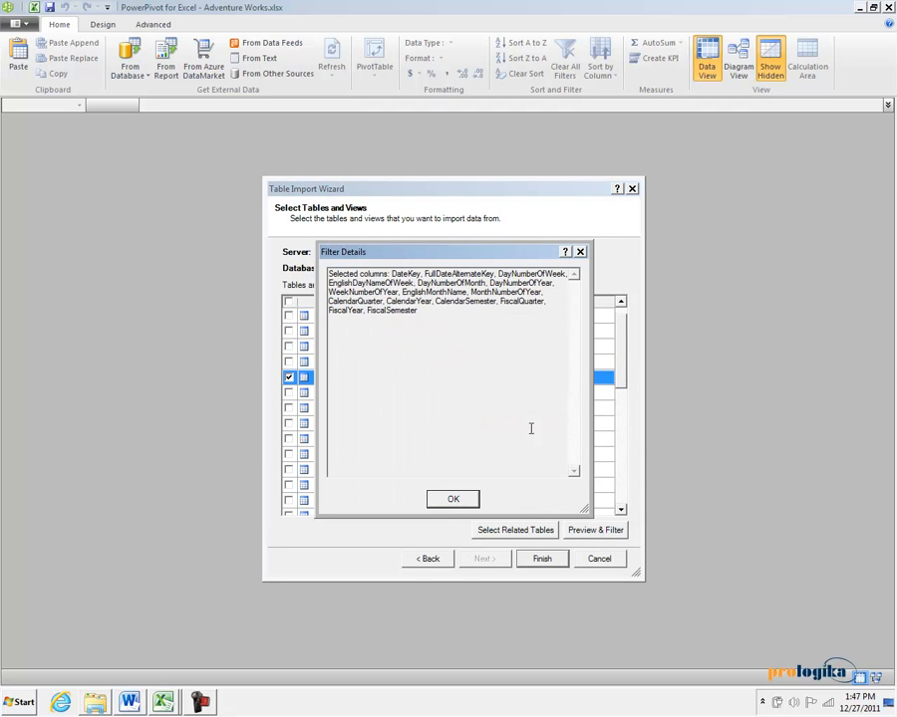
left_click(453, 498)
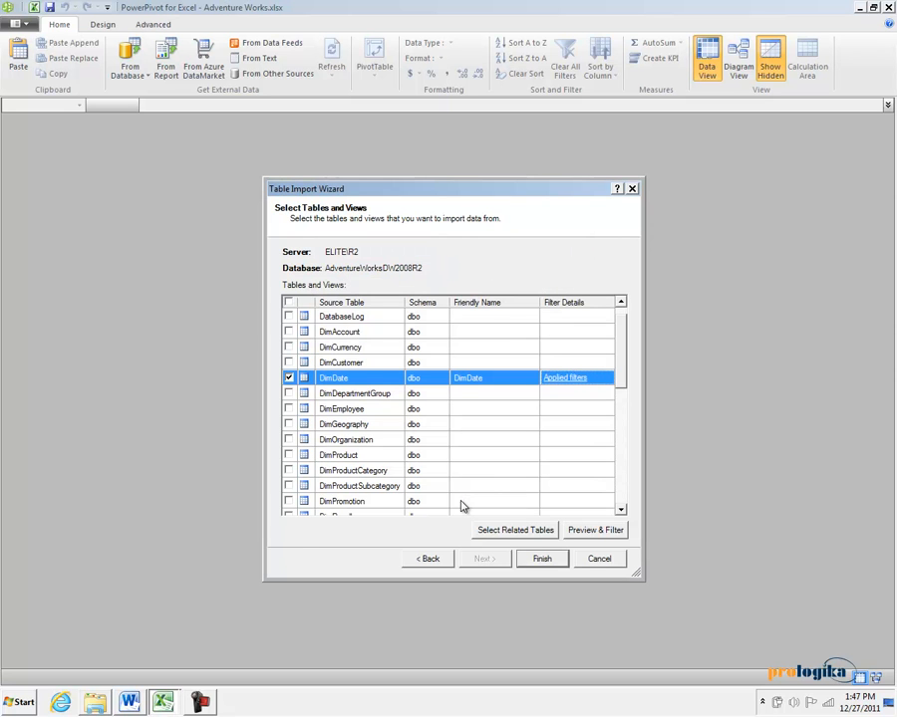
mouse_move(466, 502)
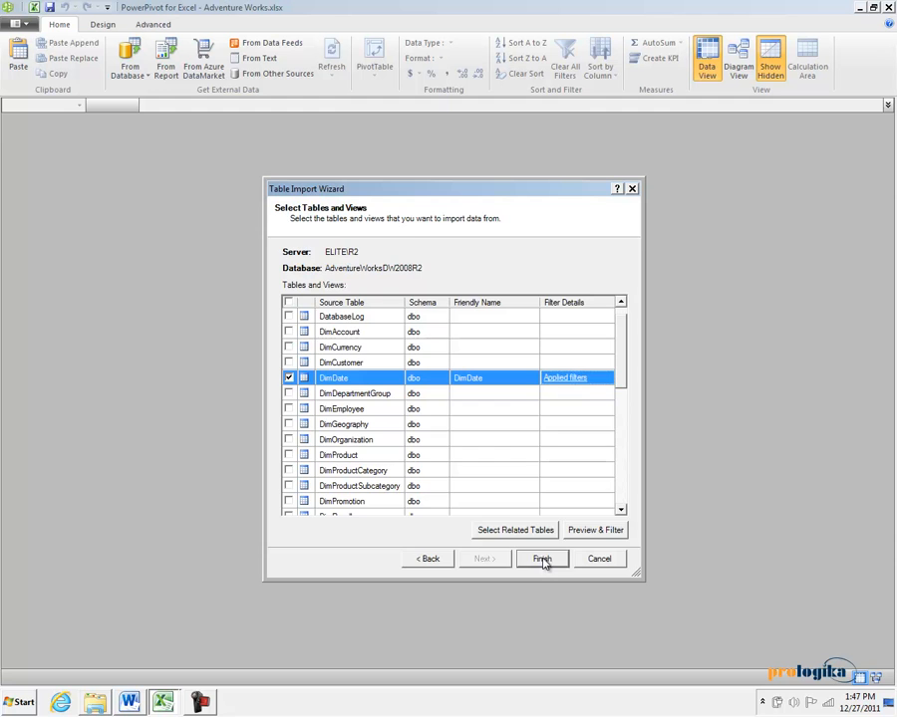
Step: Finish the wizard to import DimDate and FactResellerSales
left_click(542, 558)
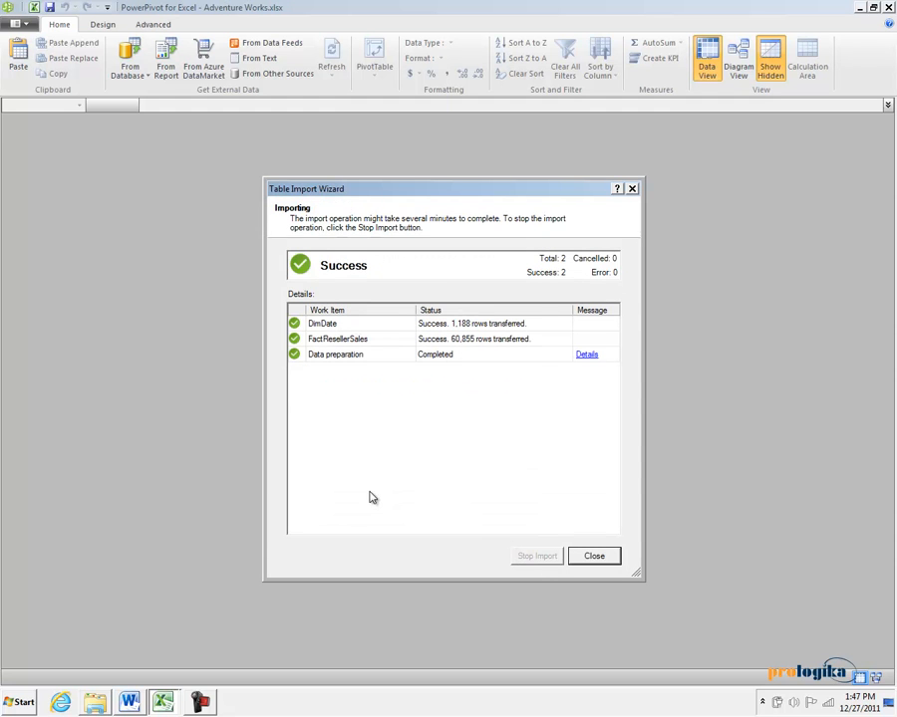
mouse_move(370, 494)
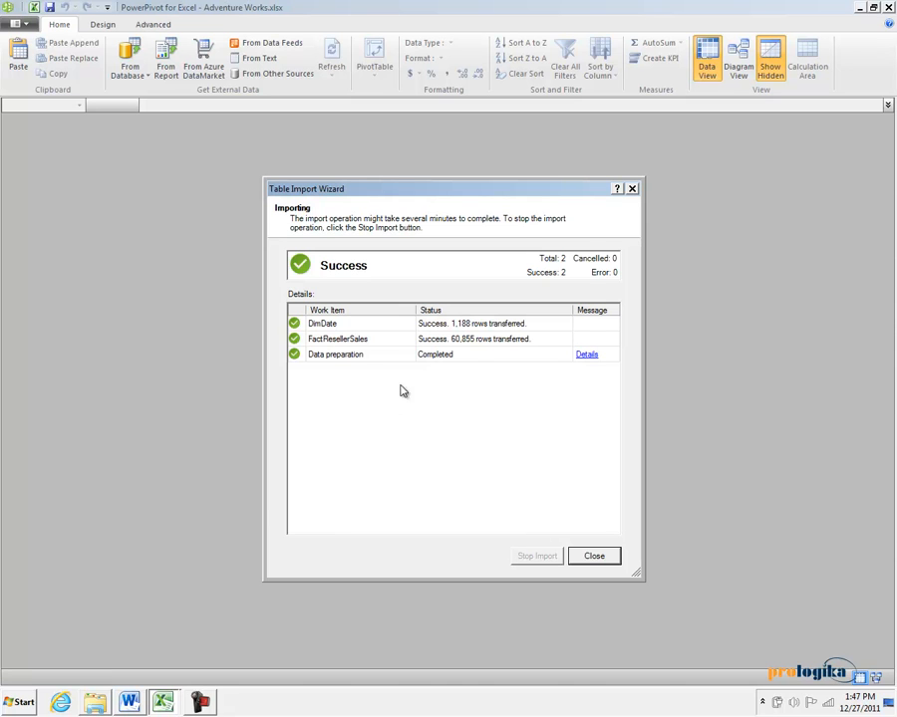
mouse_move(470, 346)
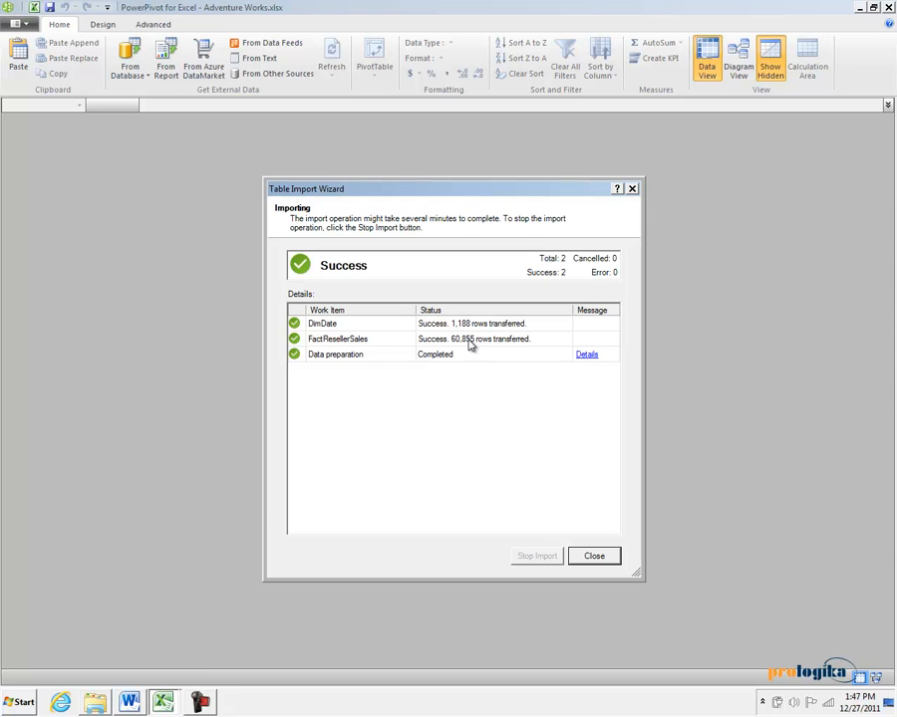
mouse_move(465, 343)
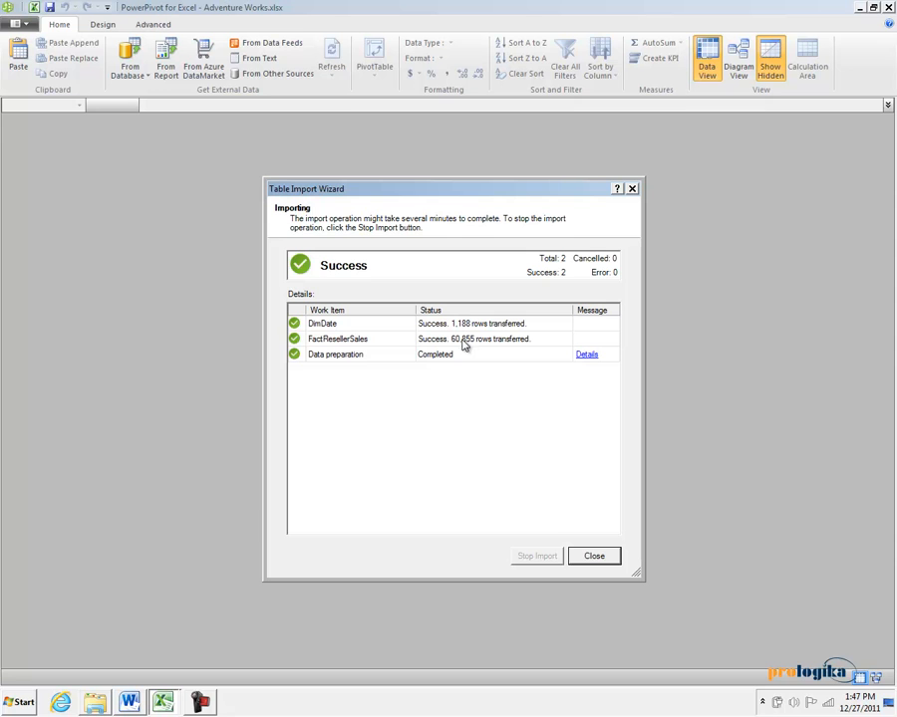
mouse_move(398, 369)
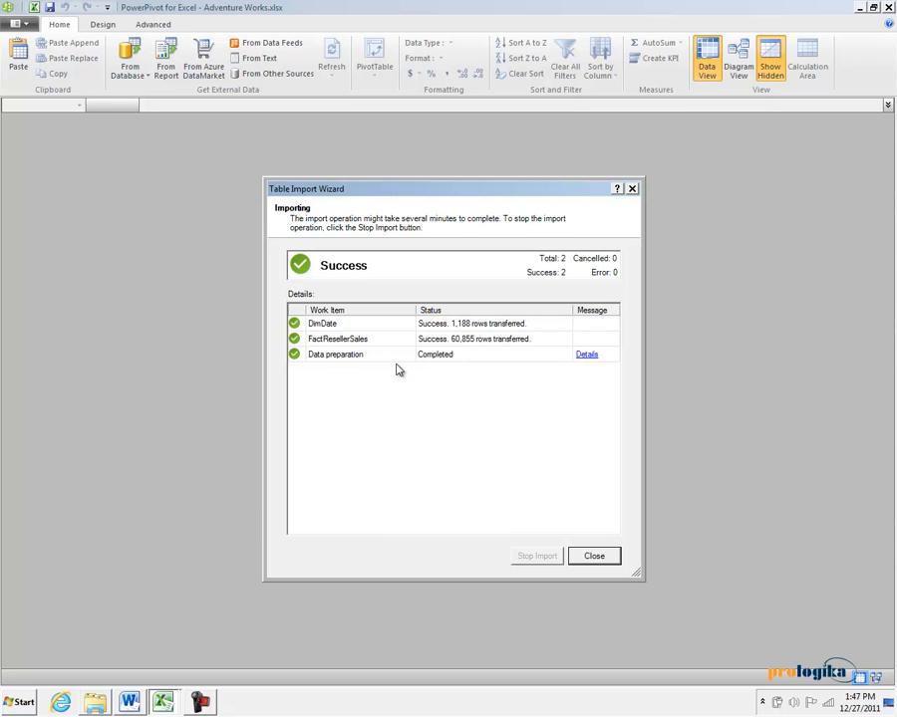
mouse_move(331, 362)
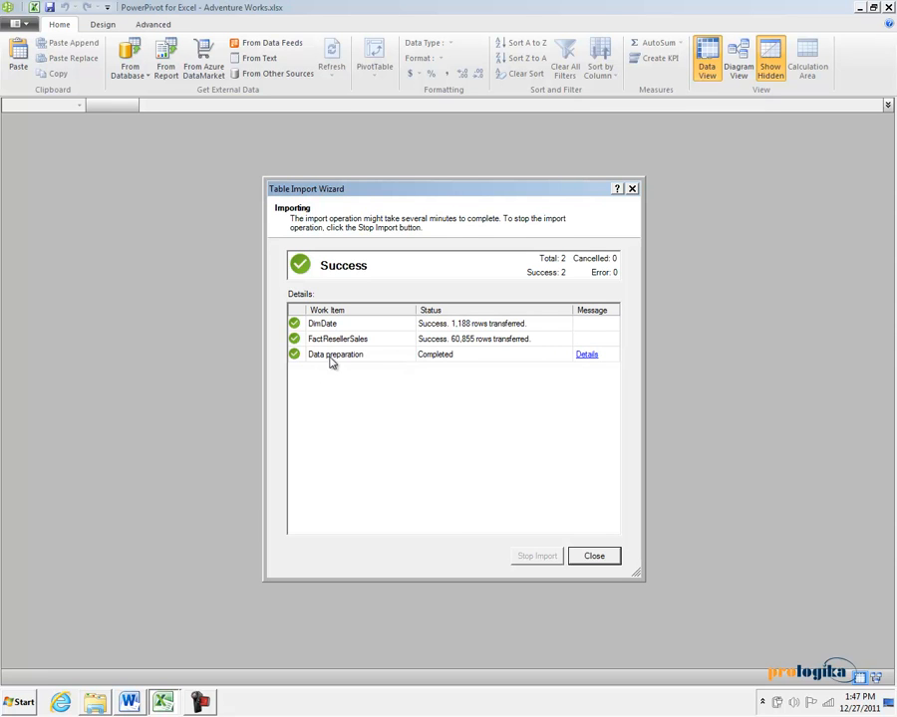
mouse_move(379, 363)
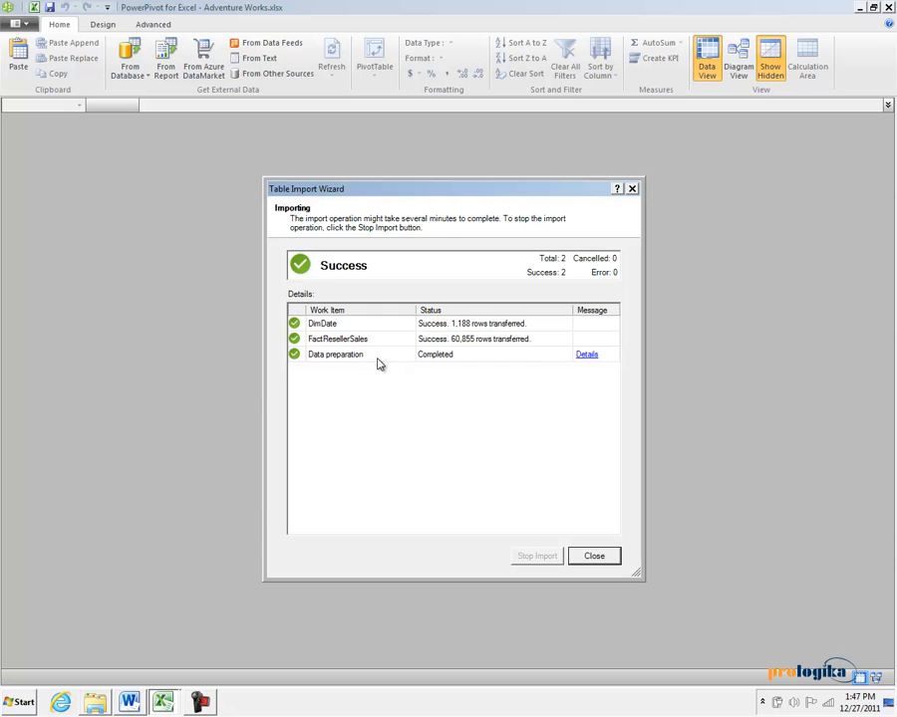
left_click(586, 354)
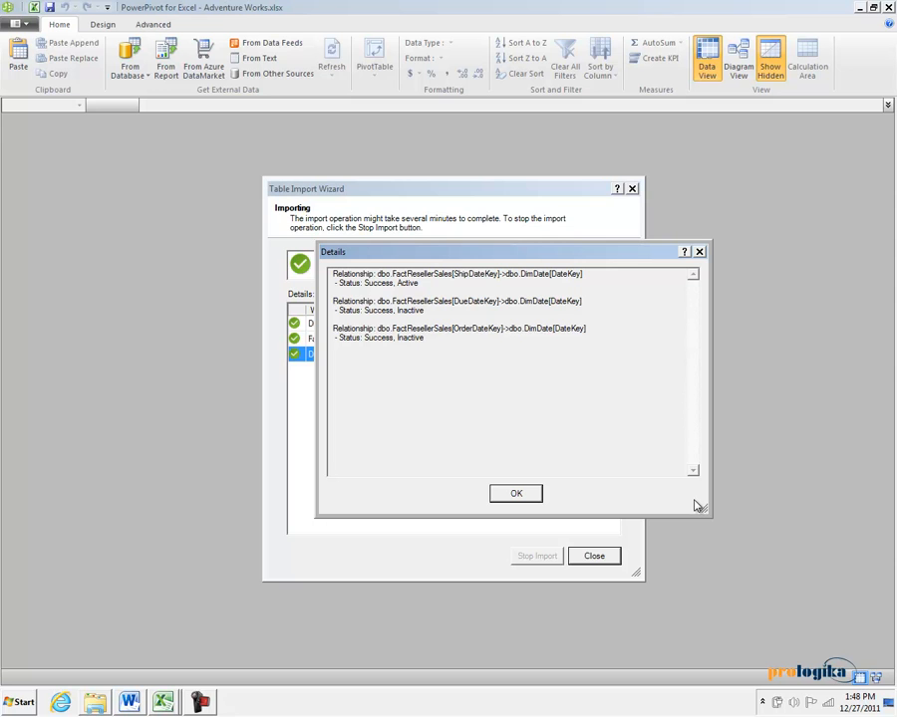
mouse_move(693, 506)
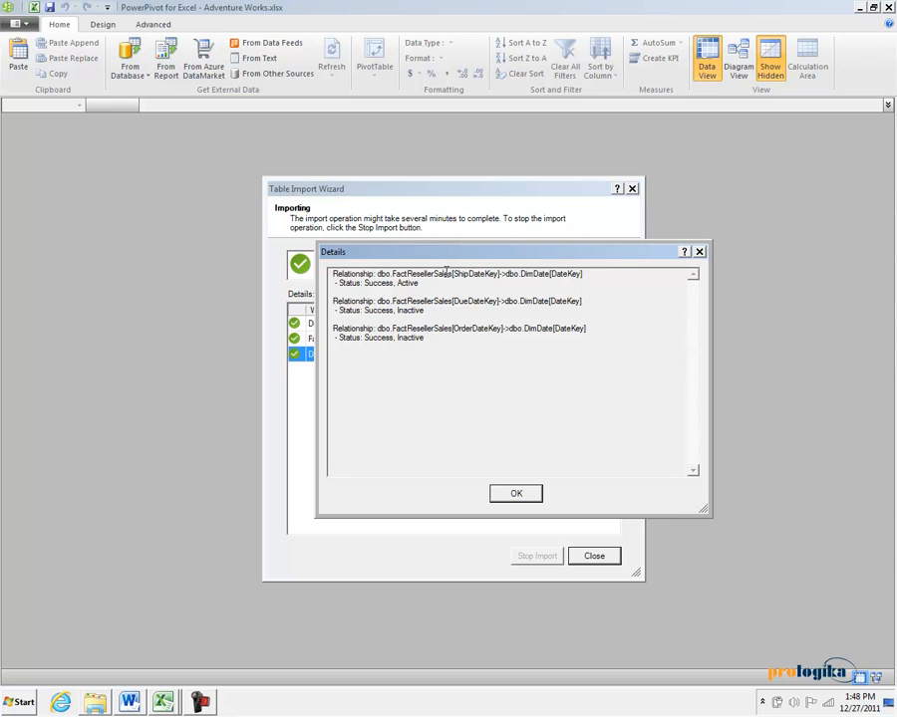
double_click(458, 273)
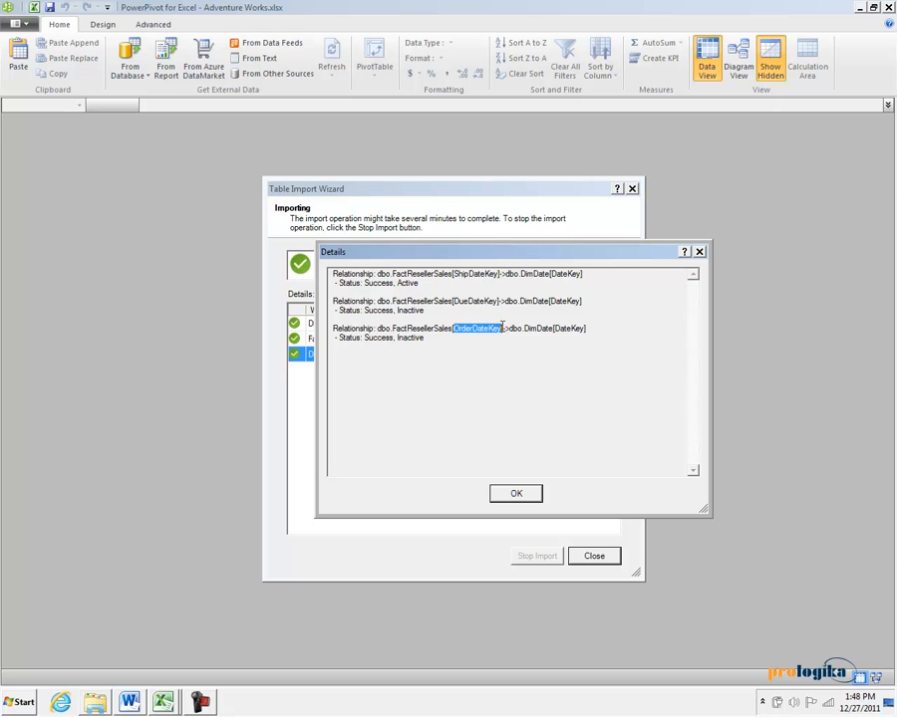
mouse_move(500, 327)
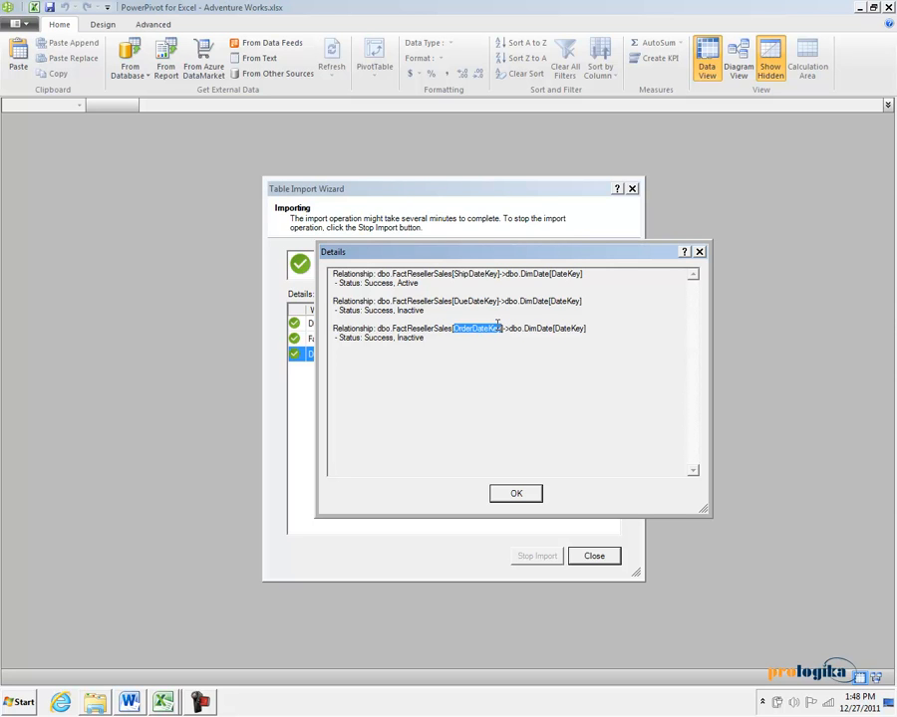
left_click(515, 495)
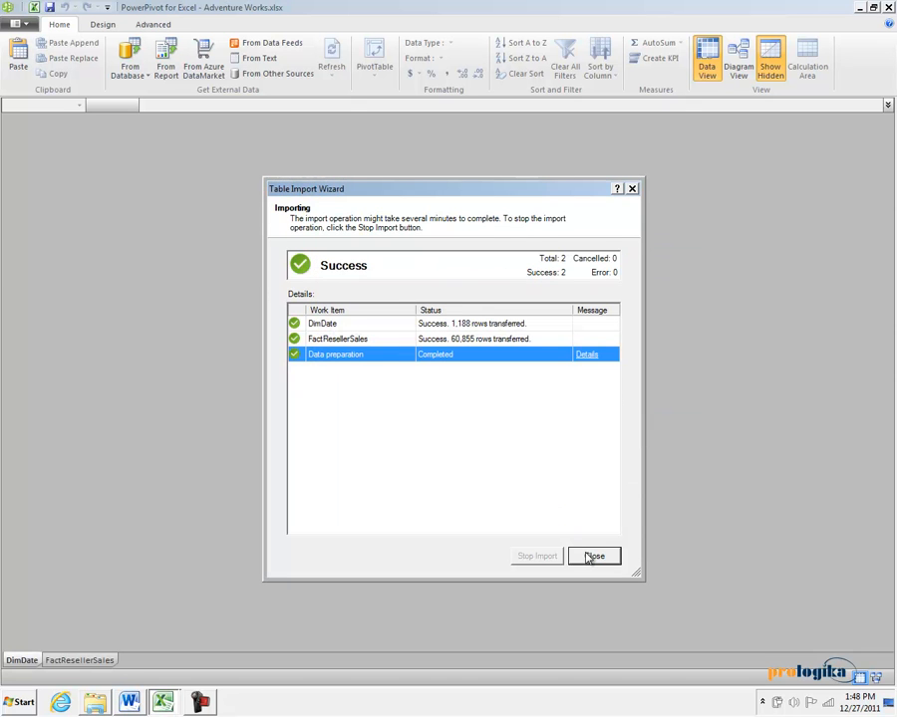
Step: Close the wizard and view the FactResellerSales and DimDate table tabs
left_click(594, 556)
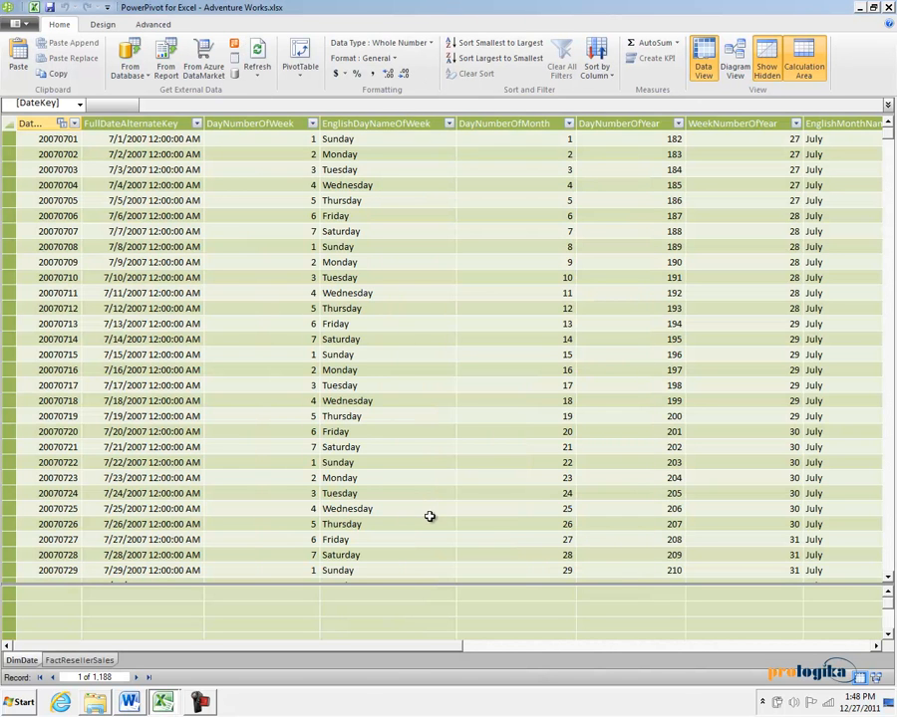
mouse_move(307, 544)
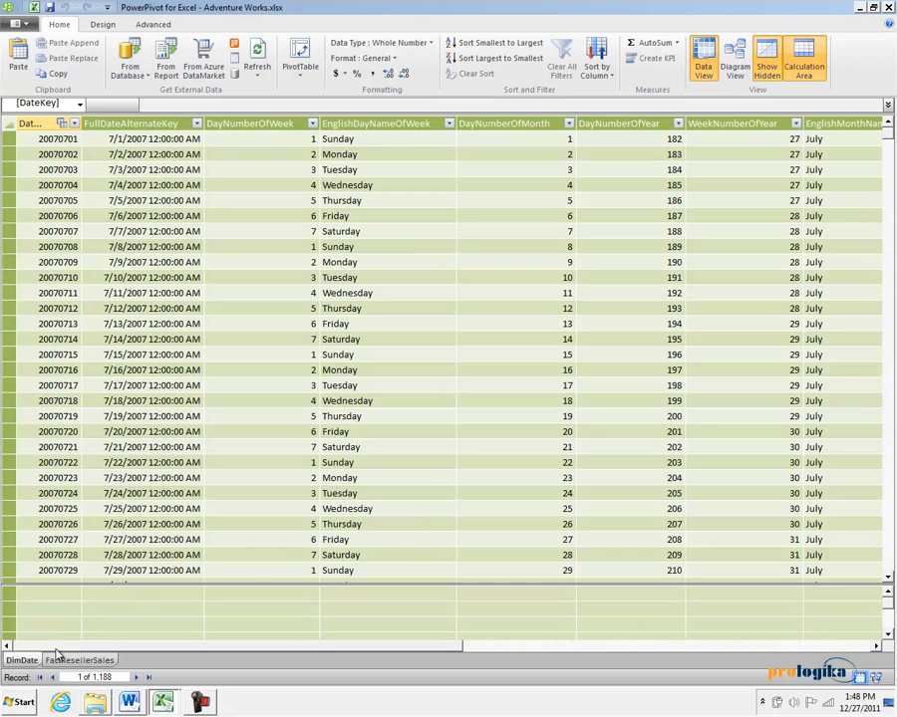
left_click(80, 659)
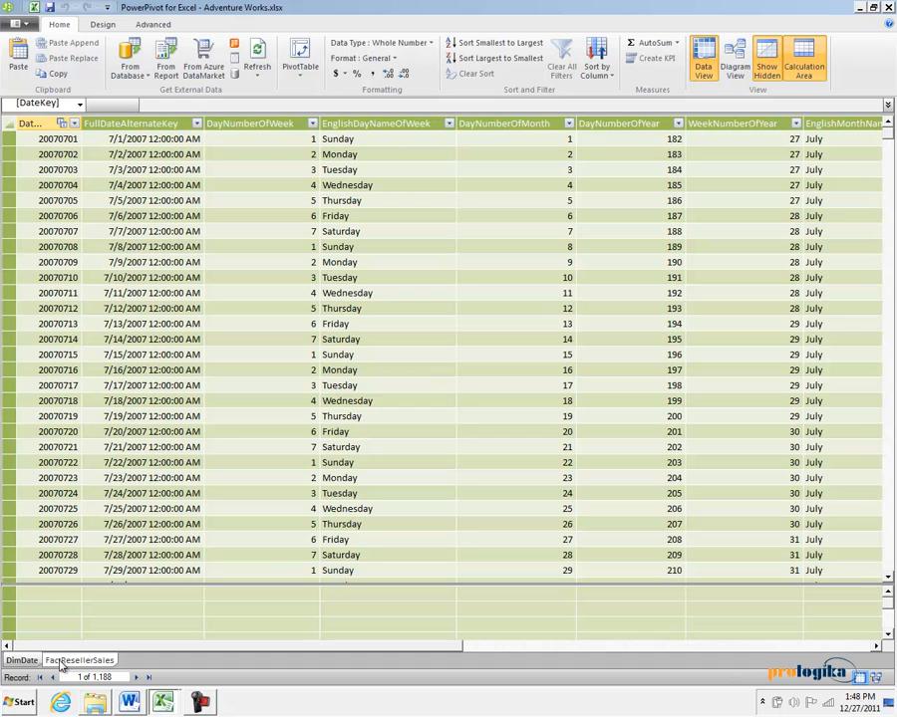
left_click(20, 660)
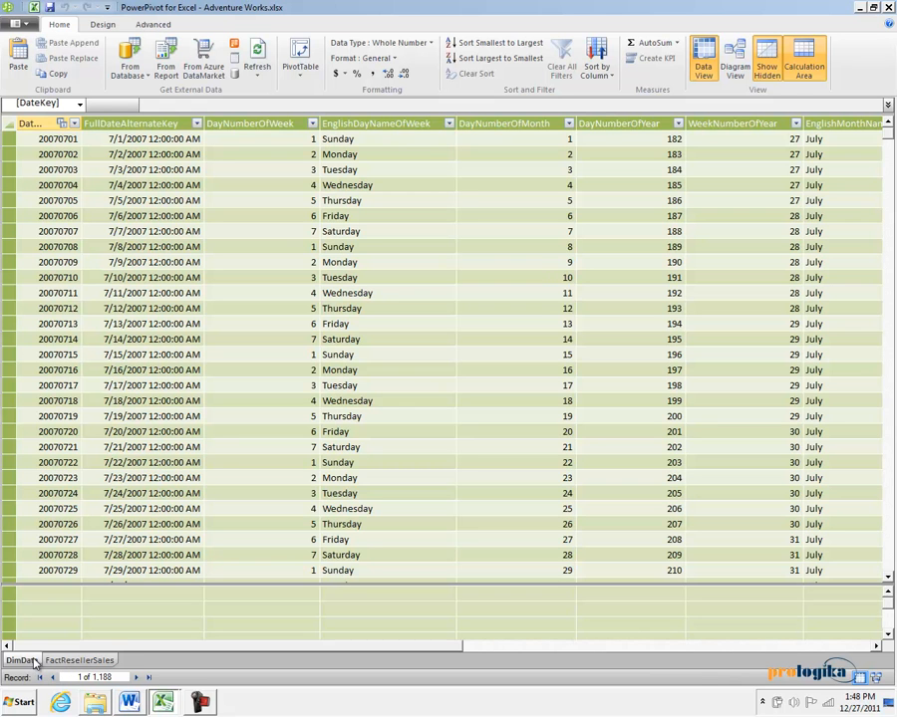